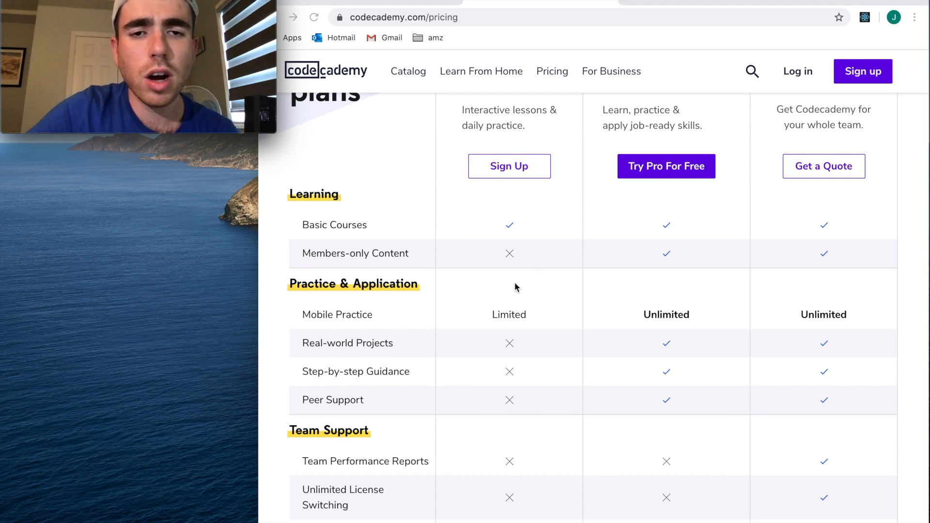
- Scroll through the welcome lesson and Learn dashboard to review Build a Website progress
scroll(up, 3)
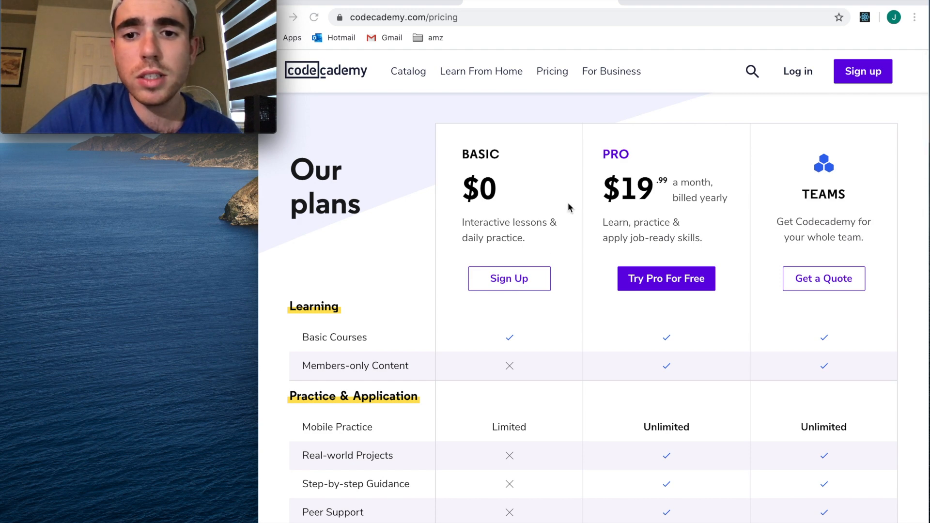
scroll(down, 3)
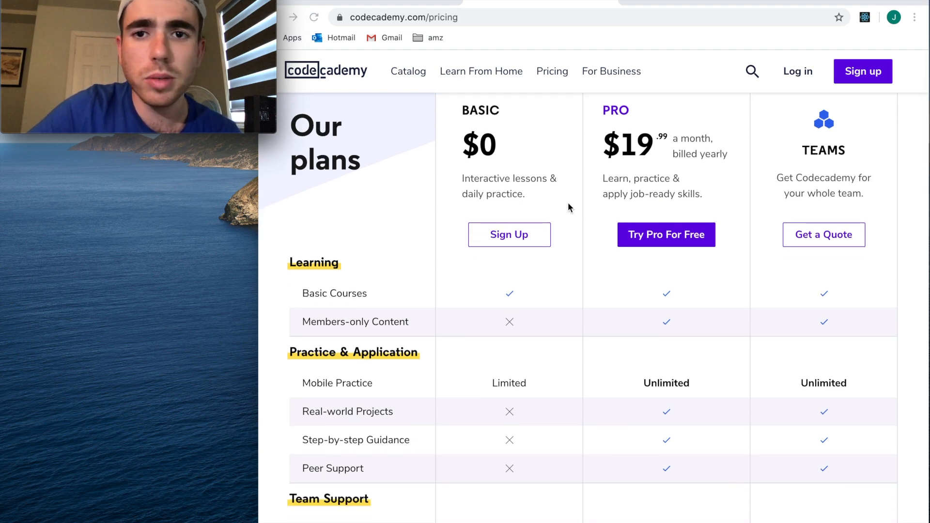
scroll(down, 3)
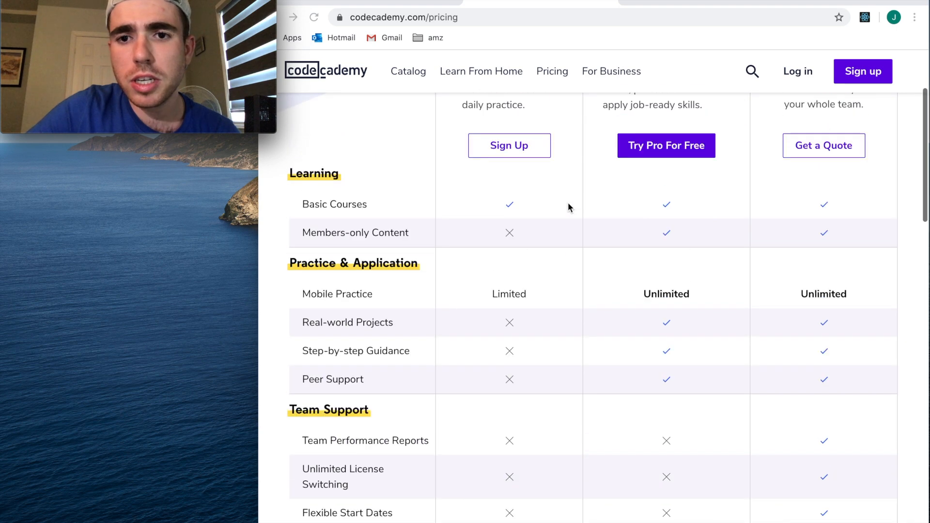
scroll(up, 3)
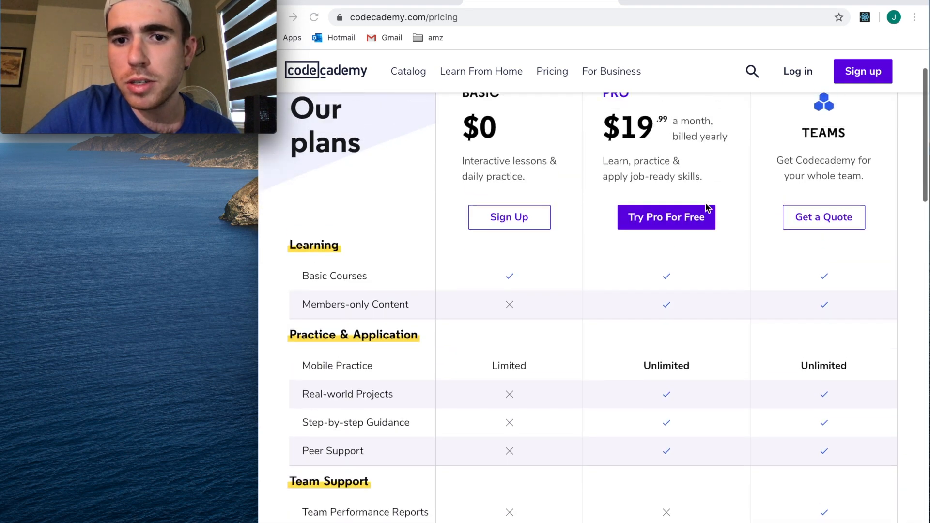
scroll(down, 3)
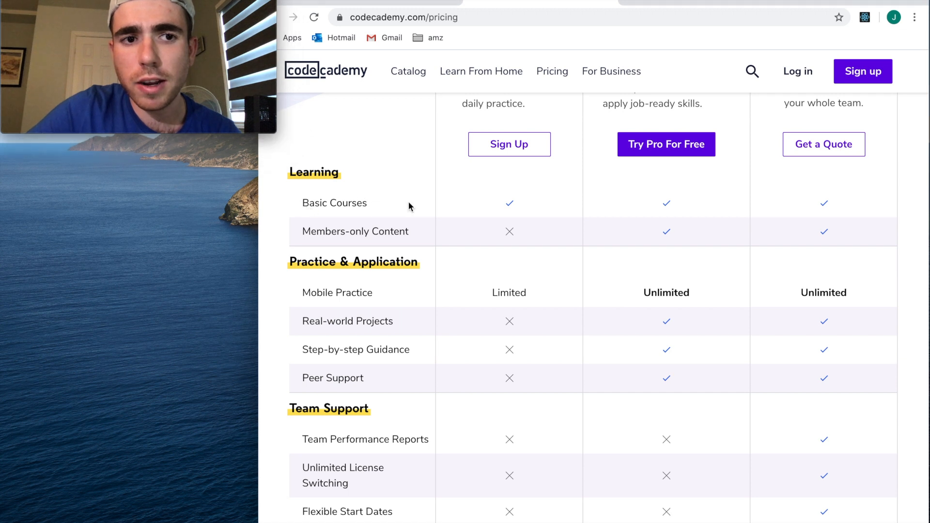
mouse_move(530, 209)
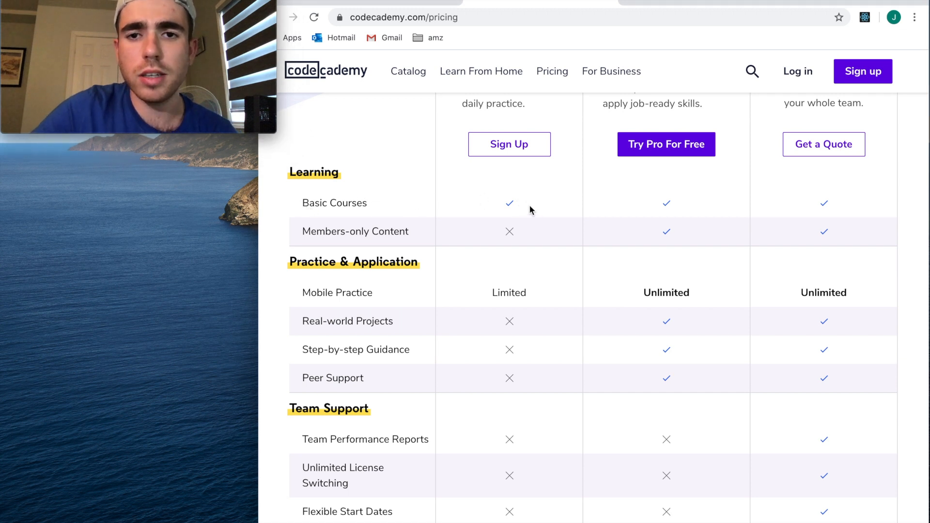
mouse_move(591, 214)
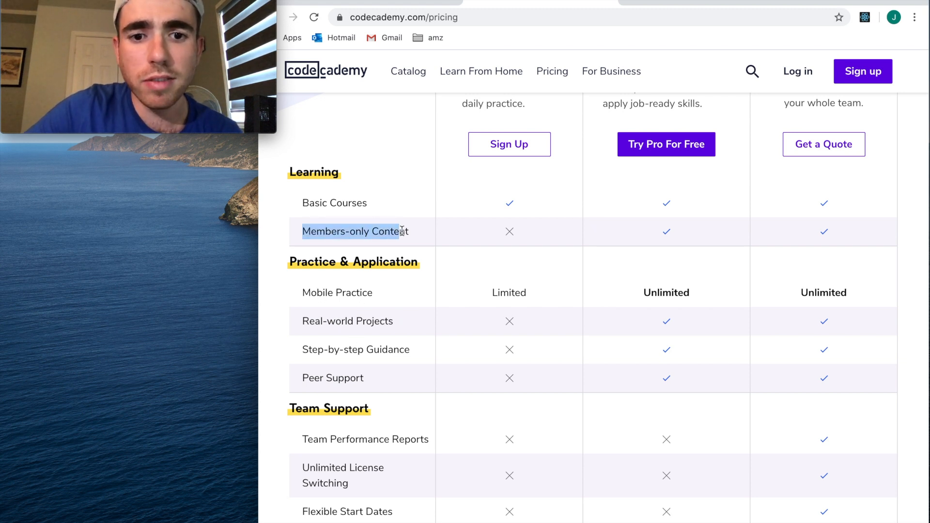
scroll(up, 3)
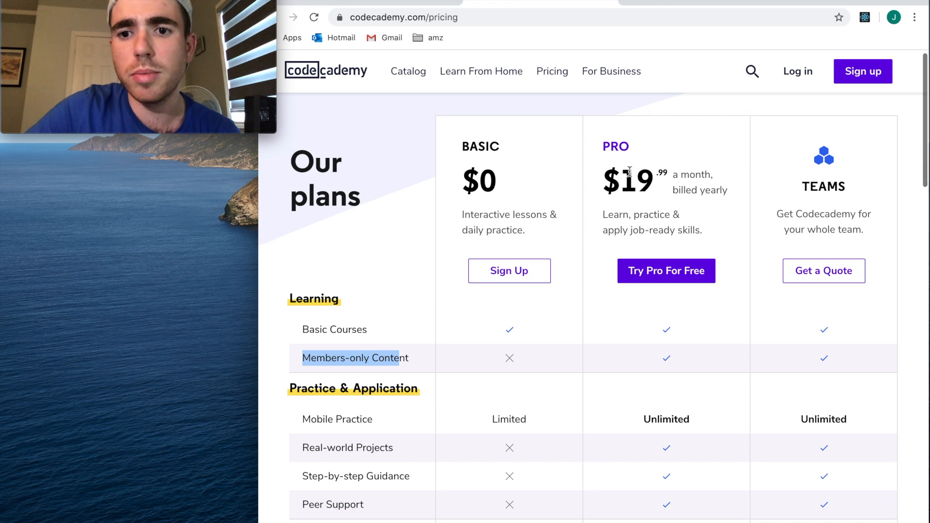
scroll(down, 3)
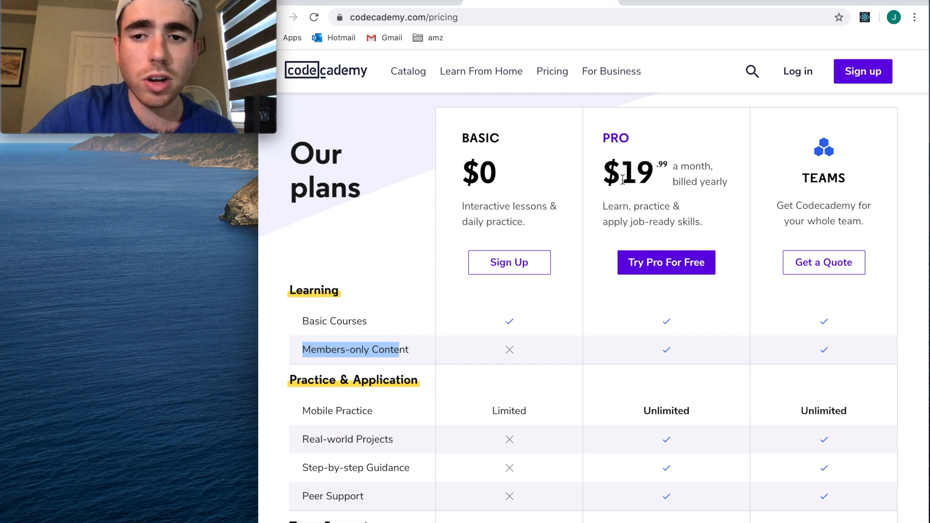
mouse_move(698, 173)
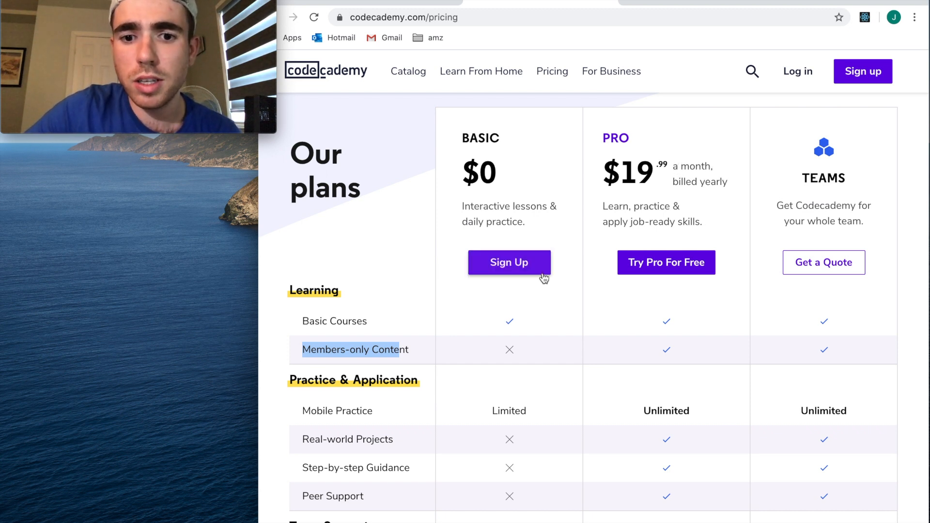
scroll(down, 3)
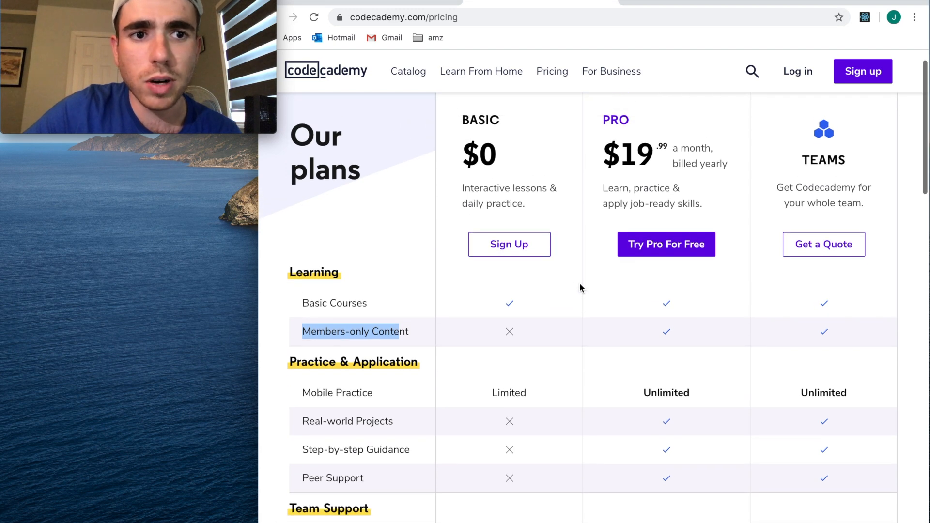
mouse_move(670, 154)
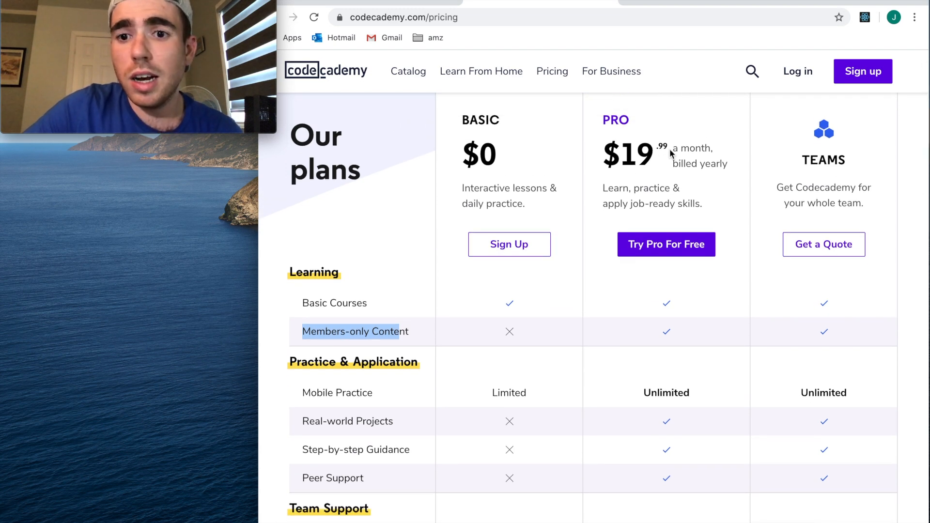
scroll(down, 3)
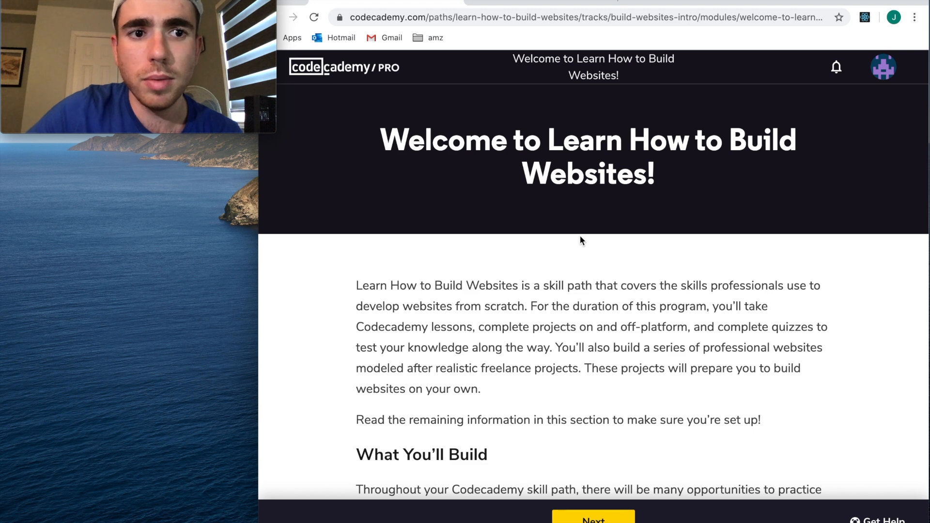
scroll(down, 3)
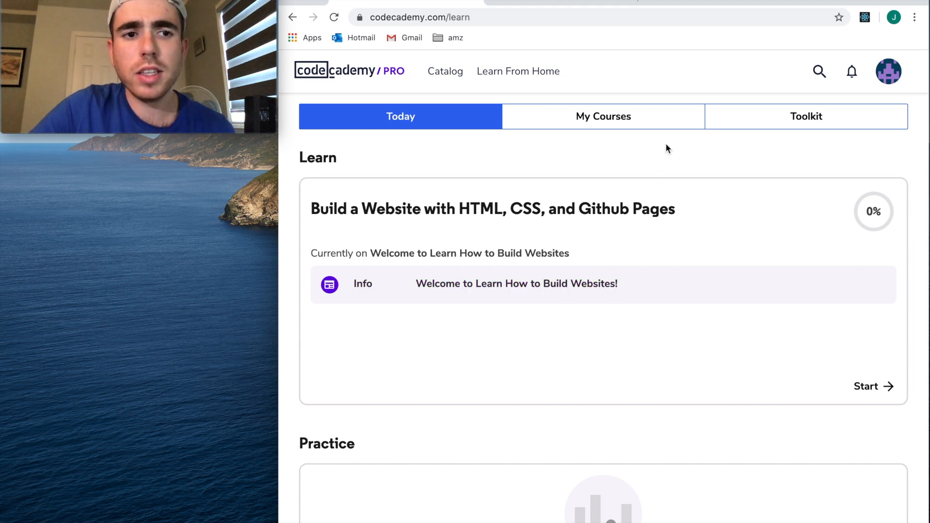
mouse_move(651, 139)
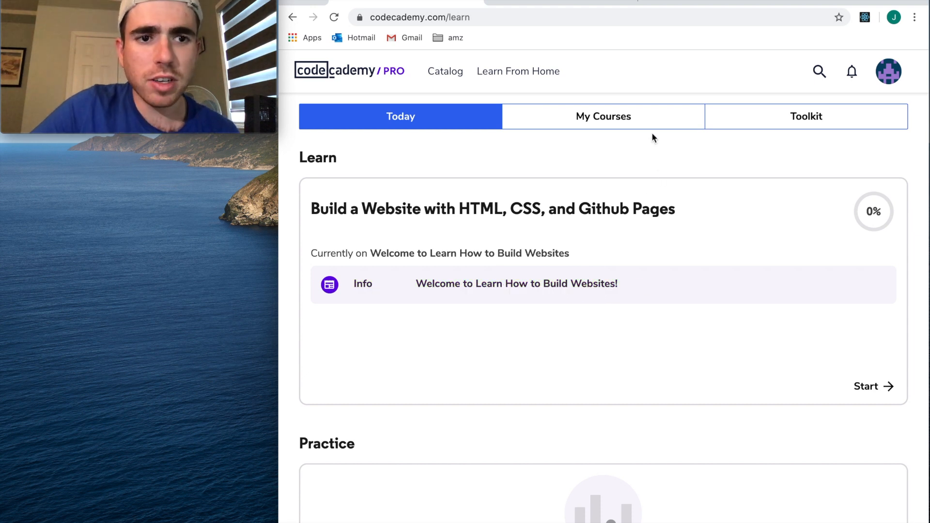
mouse_move(603, 116)
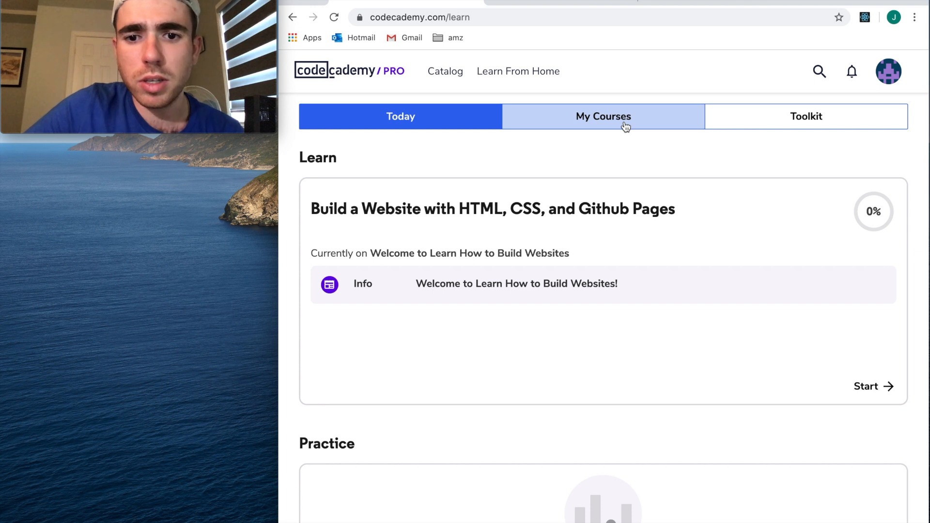
mouse_move(364, 221)
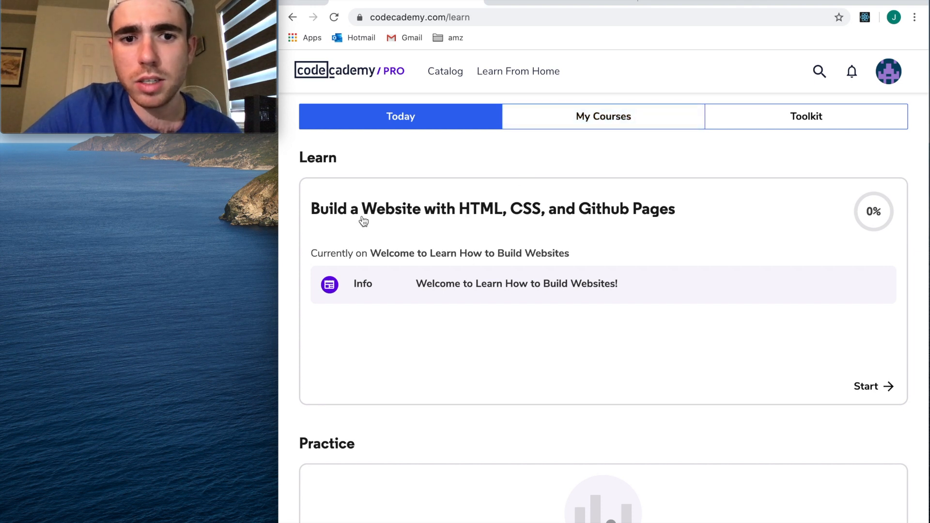
mouse_move(595, 128)
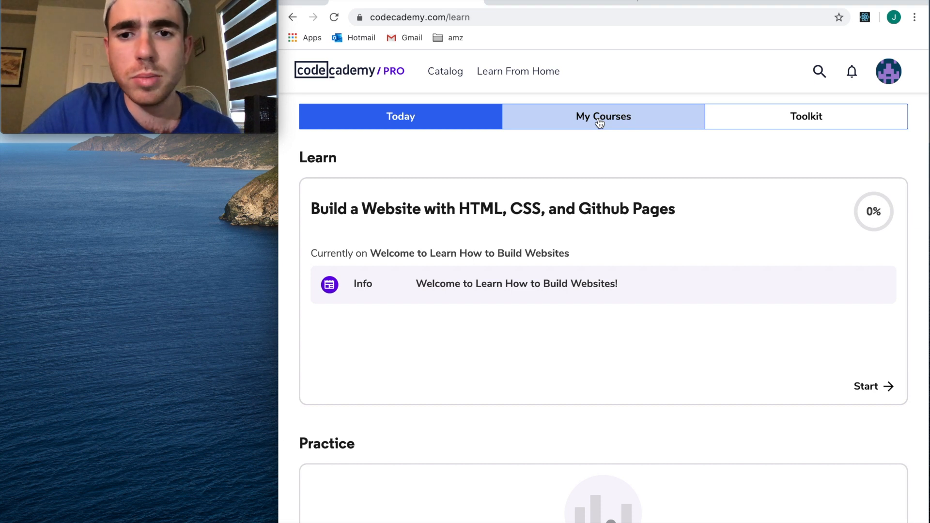
mouse_move(602, 131)
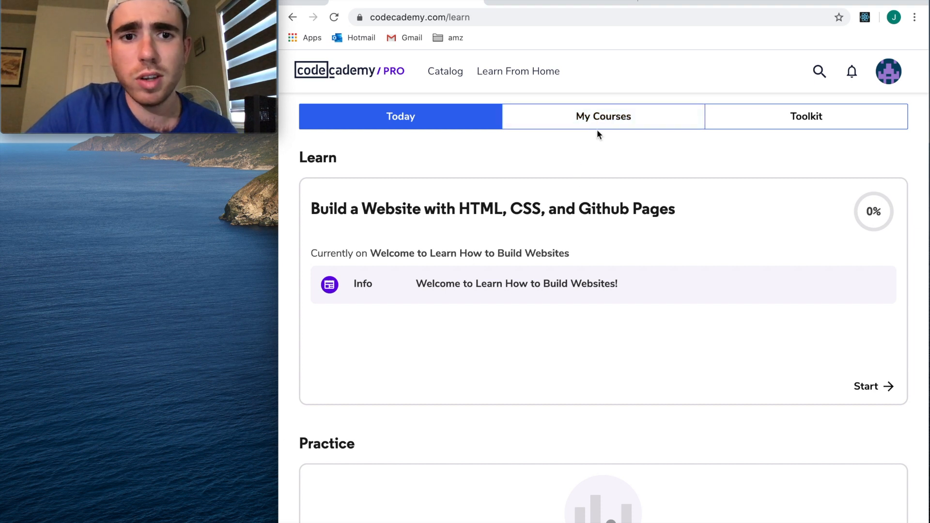
mouse_move(573, 156)
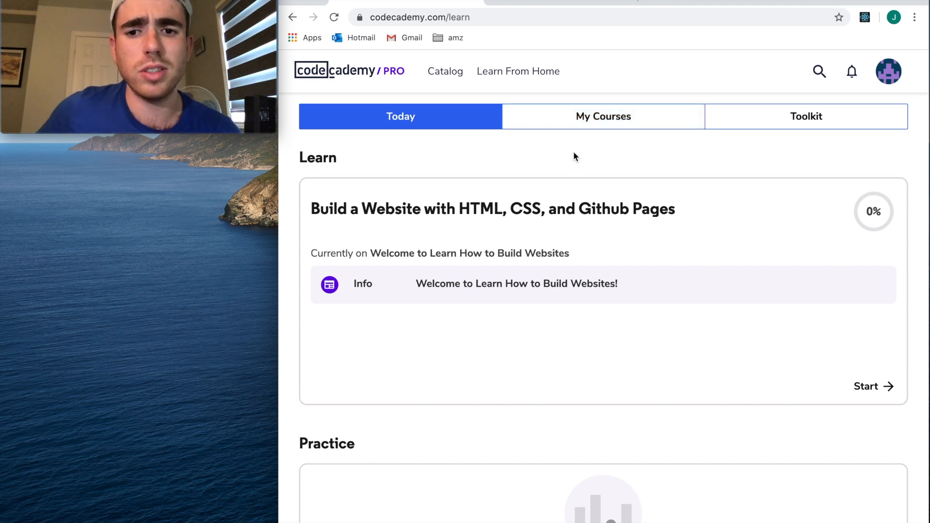
mouse_move(533, 149)
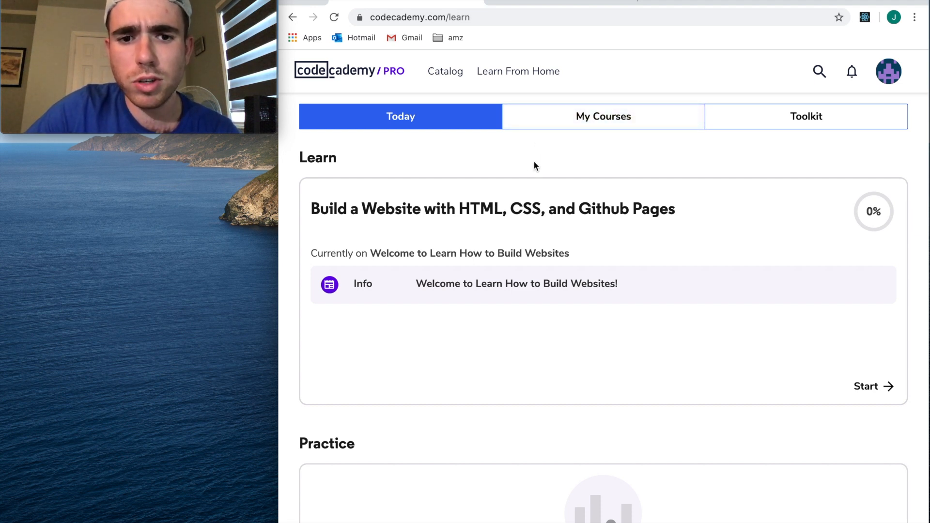
mouse_move(366, 221)
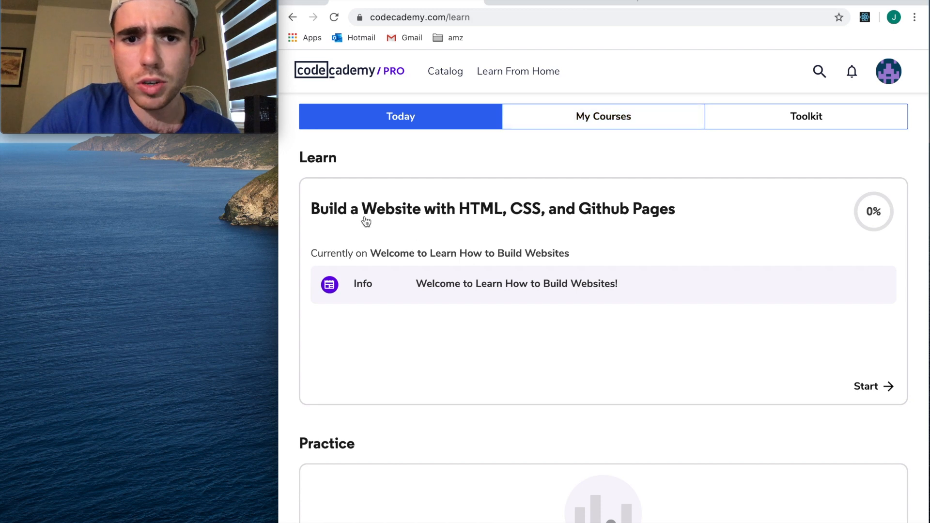
- Go to My Courses showing Career Paths and the enrolled Build a Website skill path
click(602, 117)
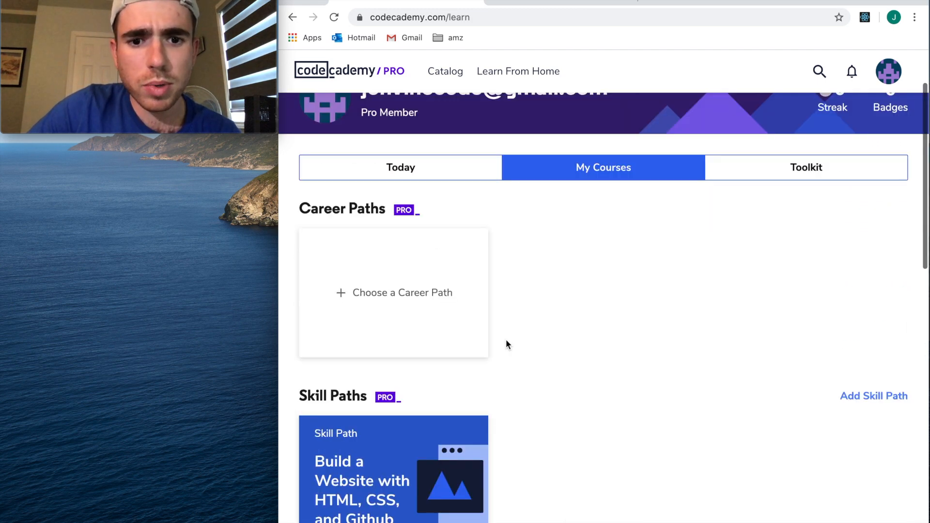
- Open the Web Development career path page describing the 30-week JavaScript, Node.JS and SQL curriculum
click(393, 293)
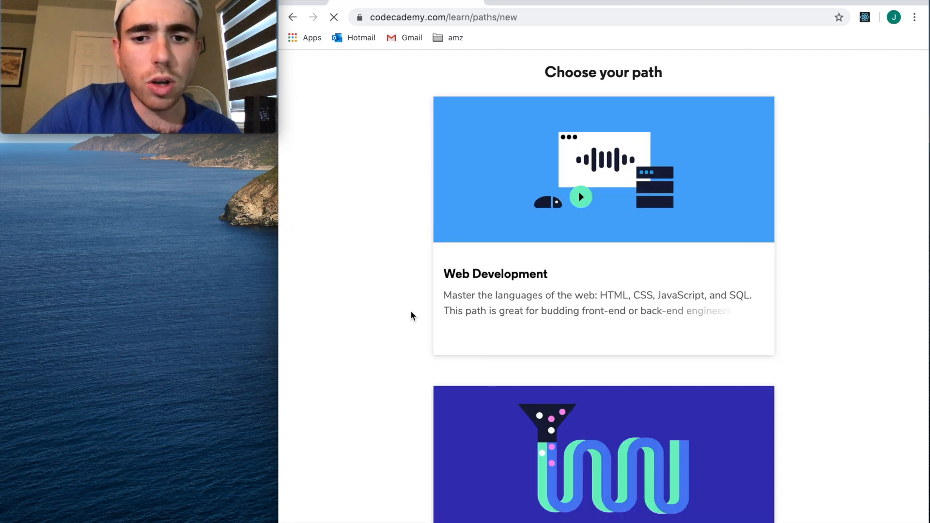
scroll(down, 3)
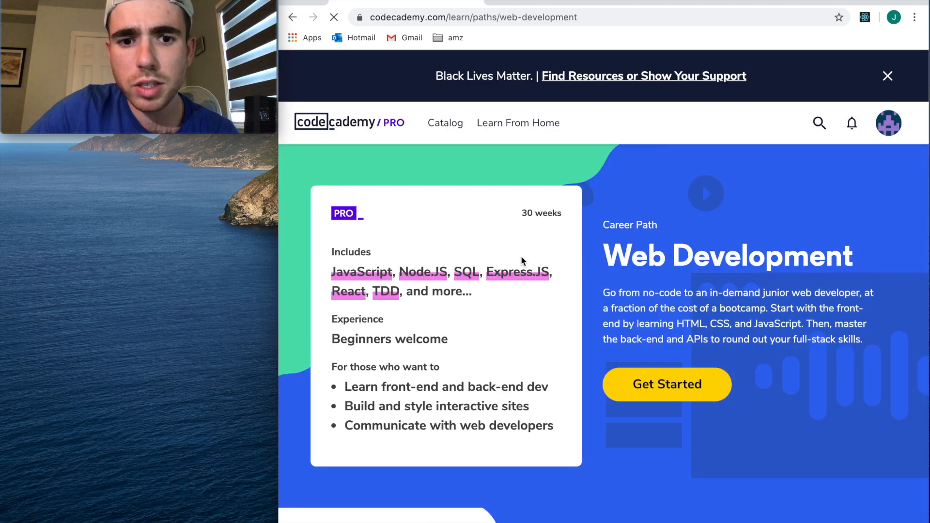
mouse_move(439, 272)
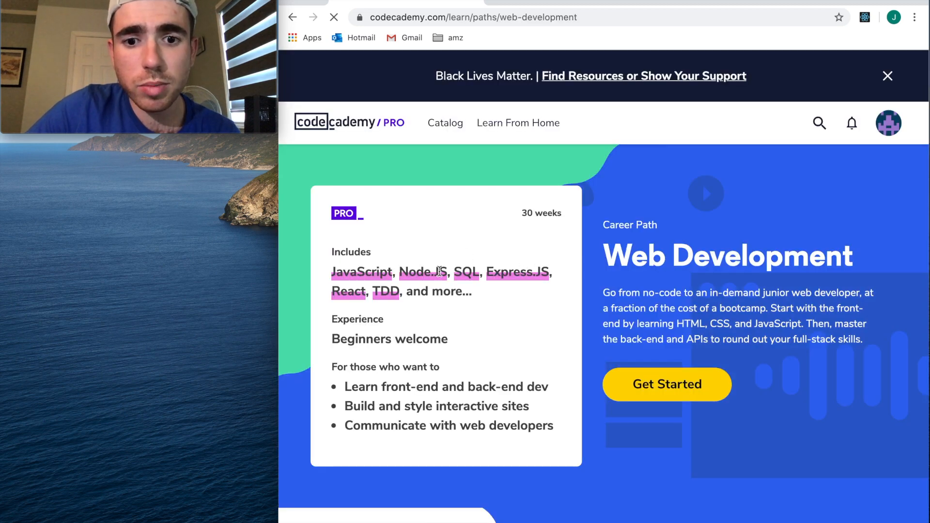
- Expand '+ 11 more lessons' and review the full 14-lesson Web Development syllabus
scroll(down, 3)
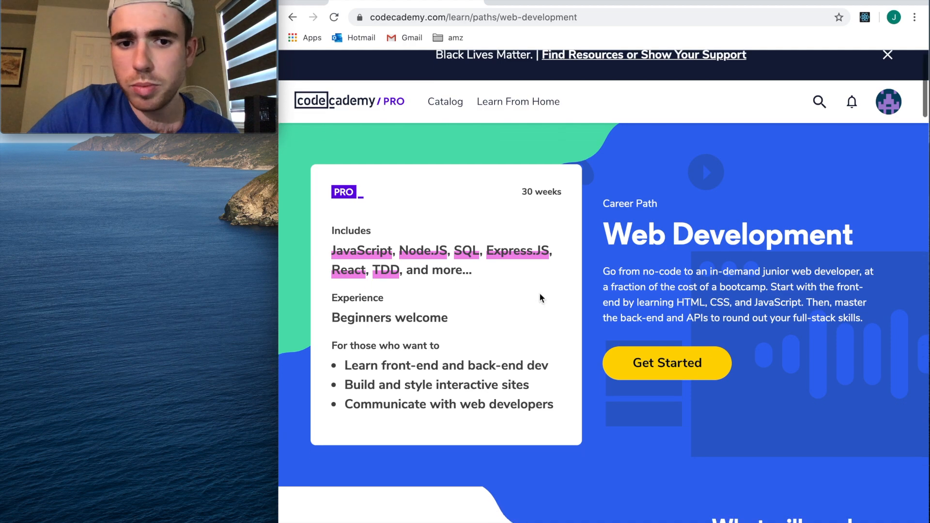
scroll(down, 3)
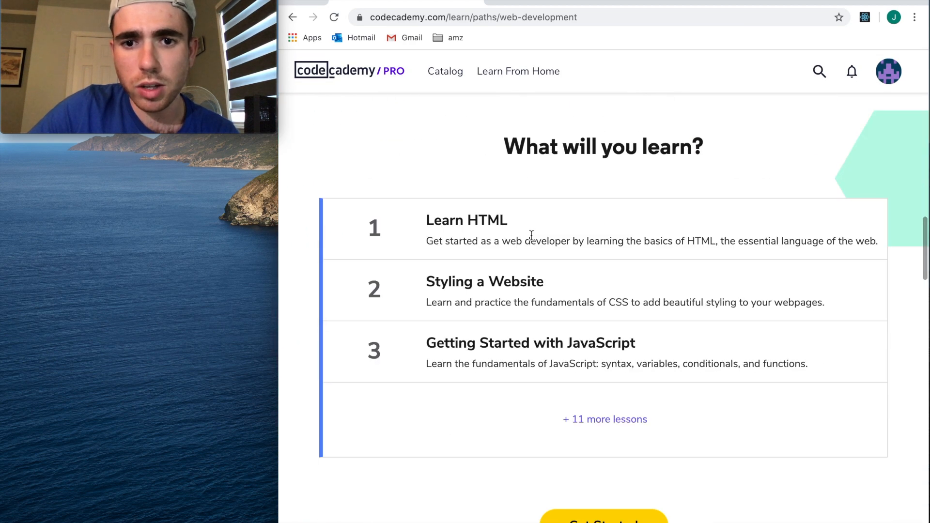
scroll(down, 3)
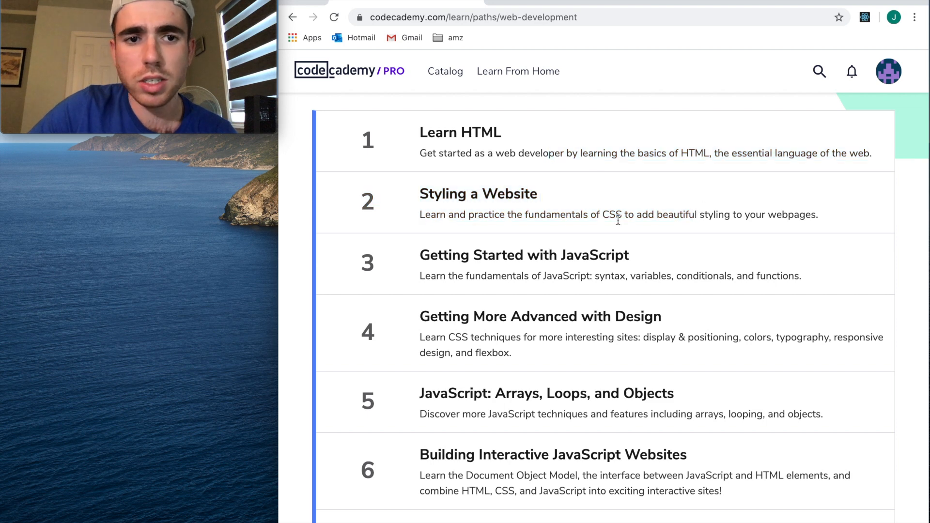
scroll(down, 3)
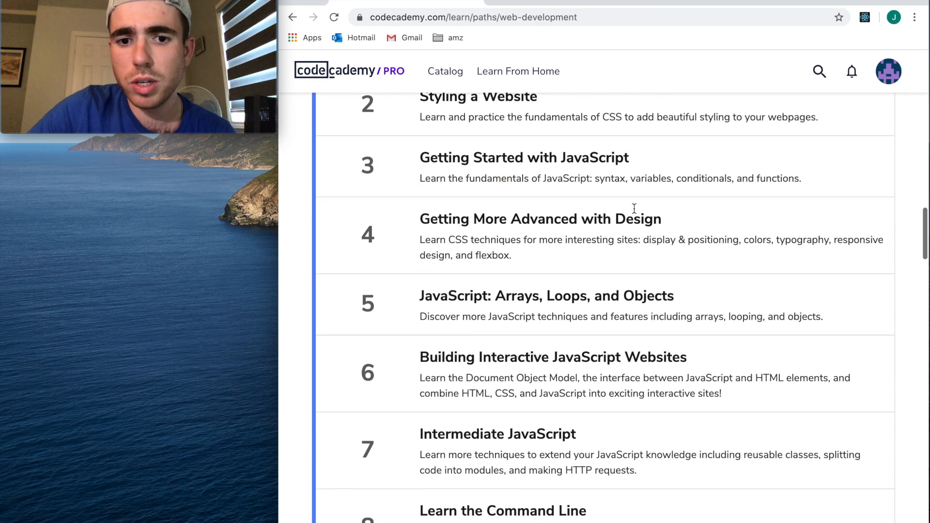
double_click(562, 178)
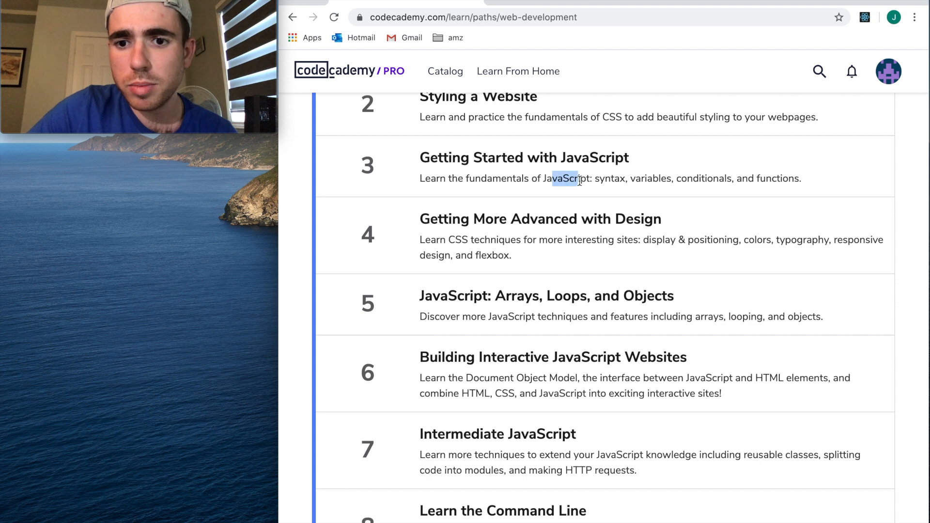
scroll(down, 3)
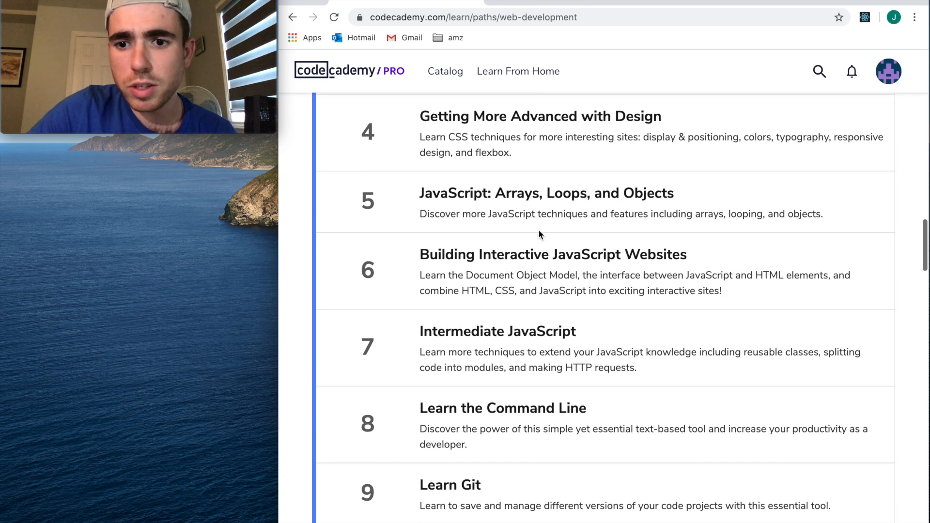
scroll(down, 3)
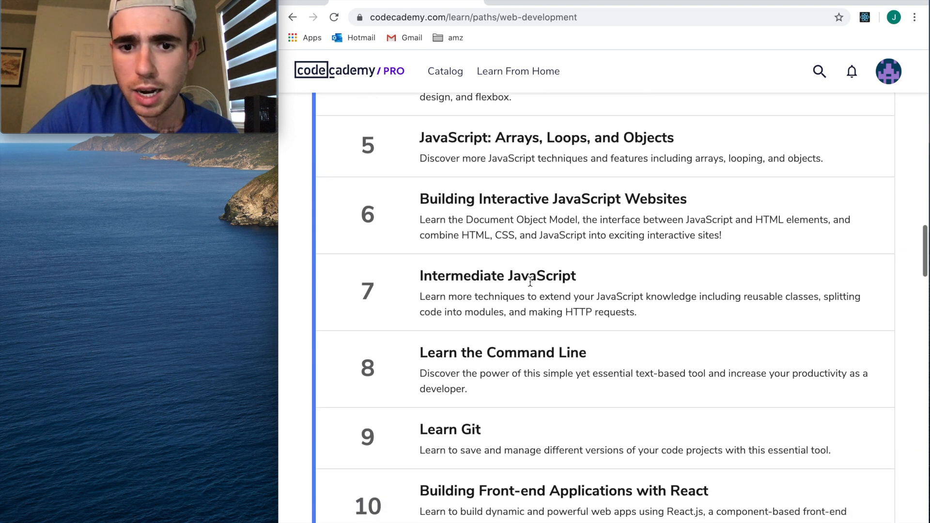
scroll(down, 3)
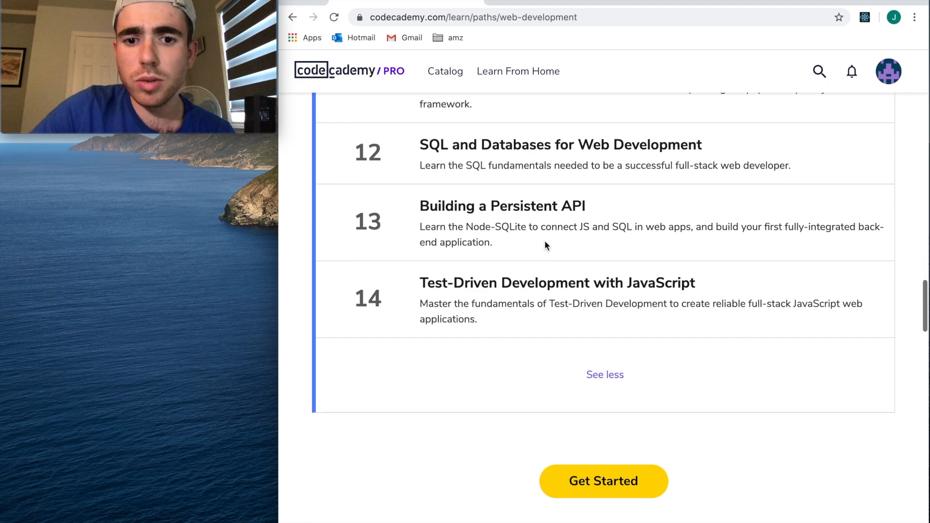
scroll(up, 3)
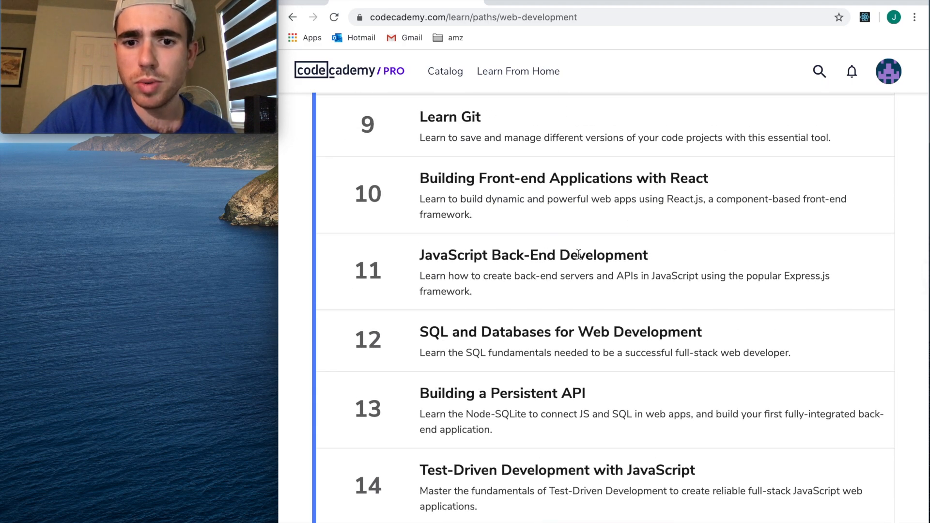
drag(607, 276, 757, 276)
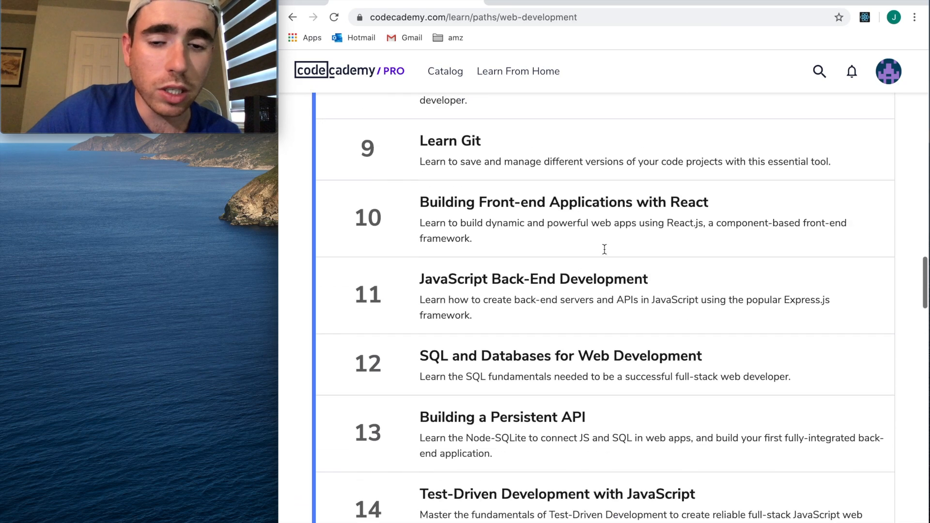
scroll(up, 3)
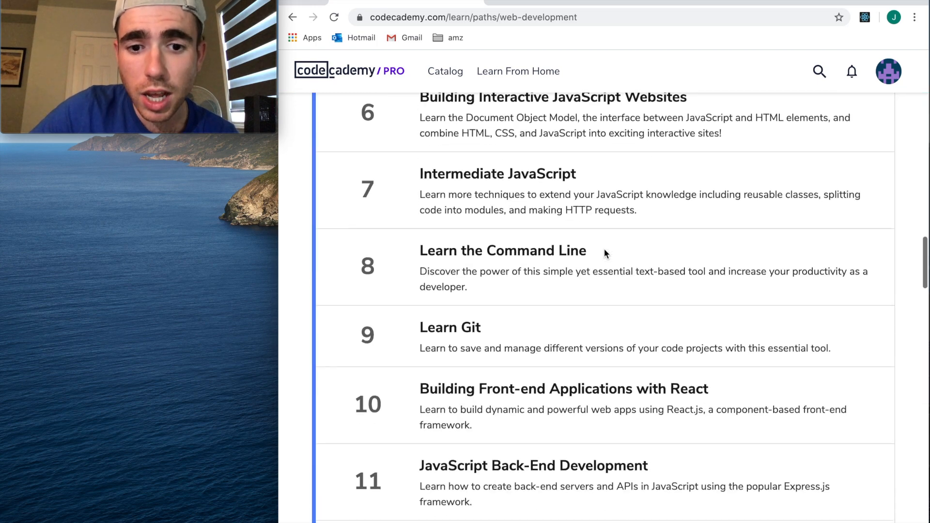
scroll(down, 3)
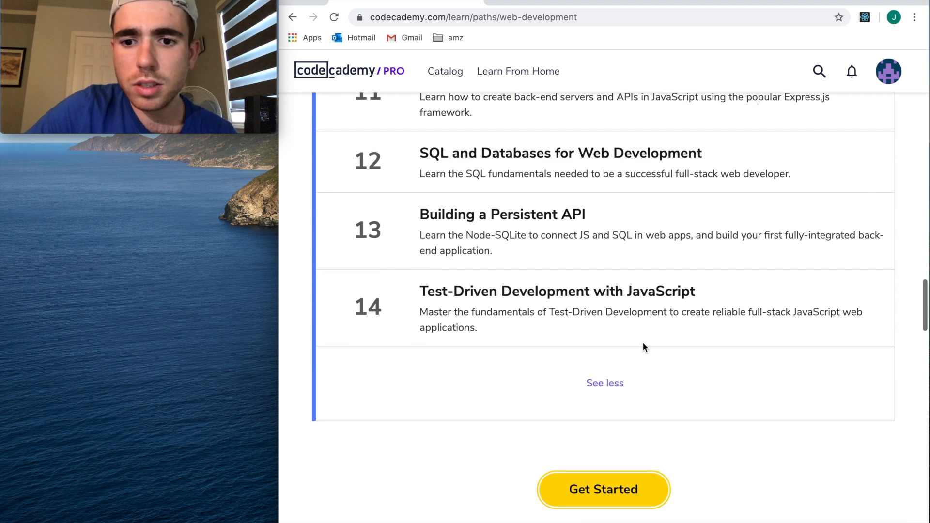
- Start the Web Development path with Get Started, opening the Introduction module video
click(604, 489)
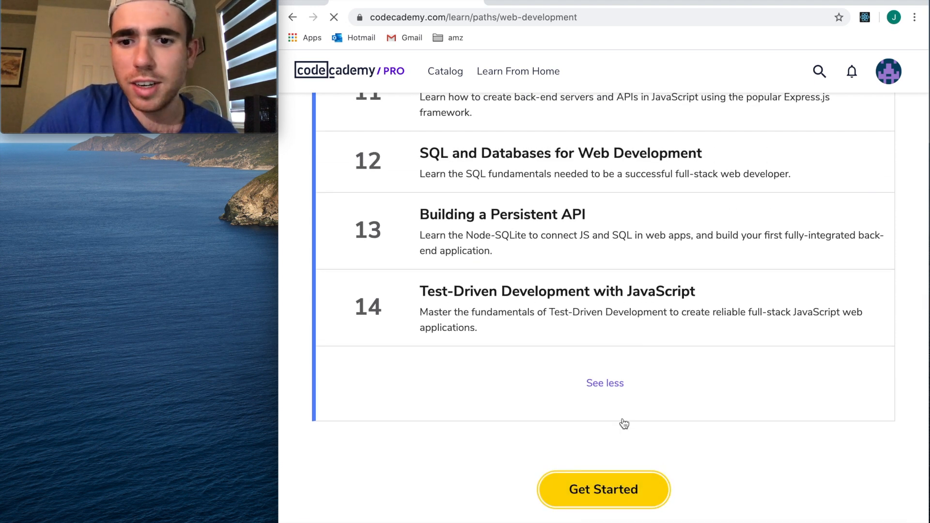
click(603, 489)
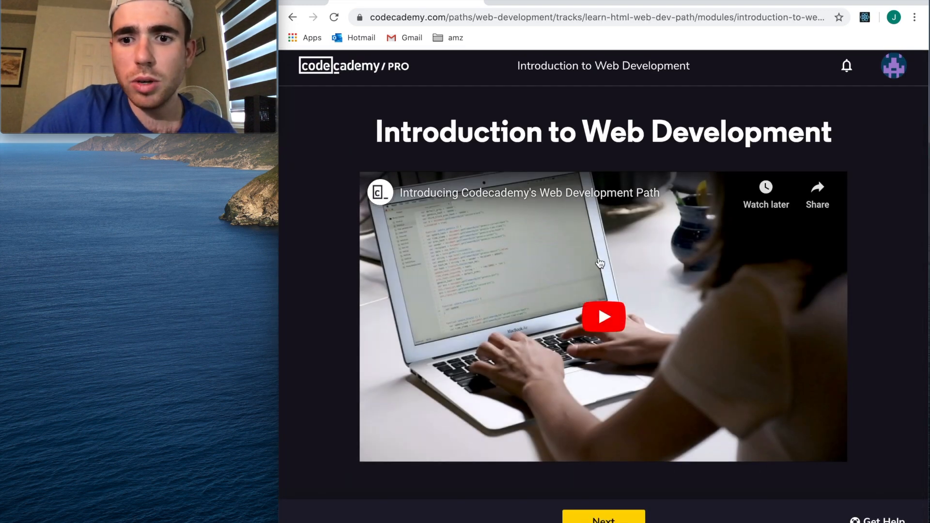
mouse_move(604, 336)
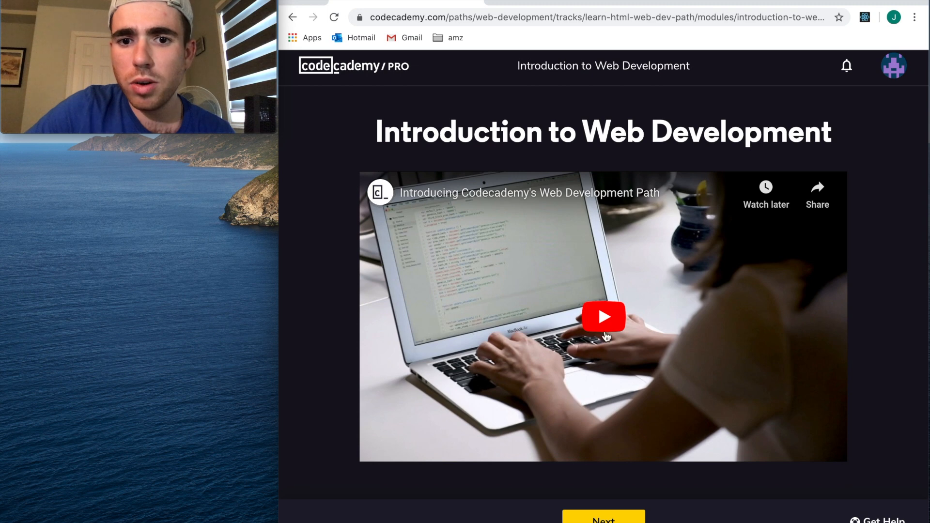
- Complete the Introduction to Web Development module and start the Introduction to HTML lesson
click(602, 519)
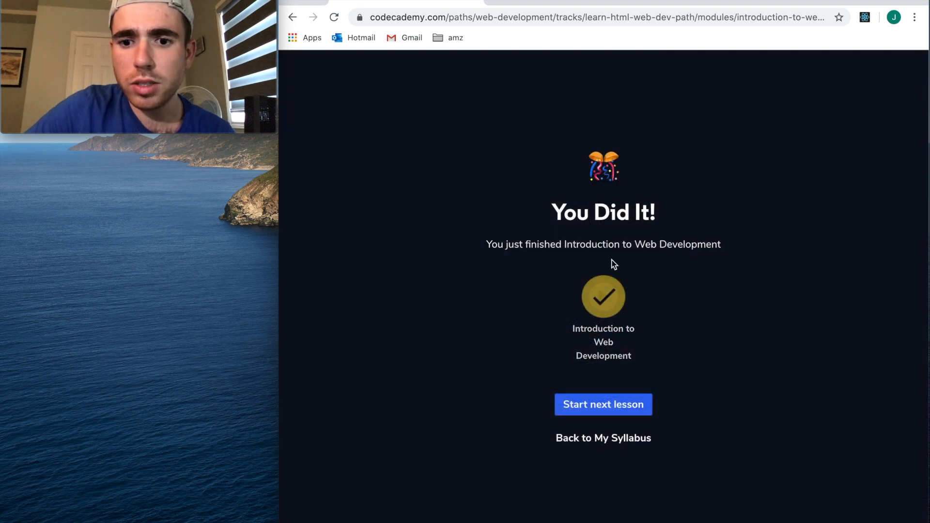
click(602, 404)
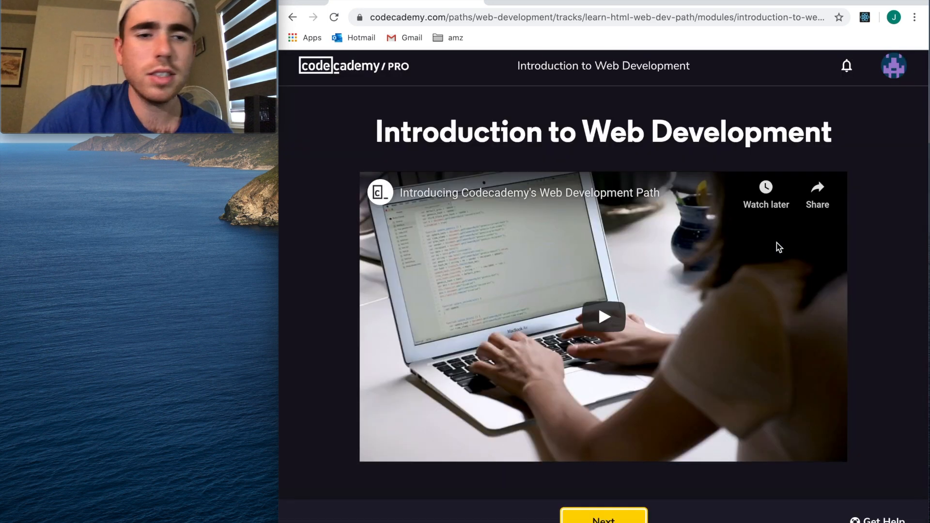
click(602, 521)
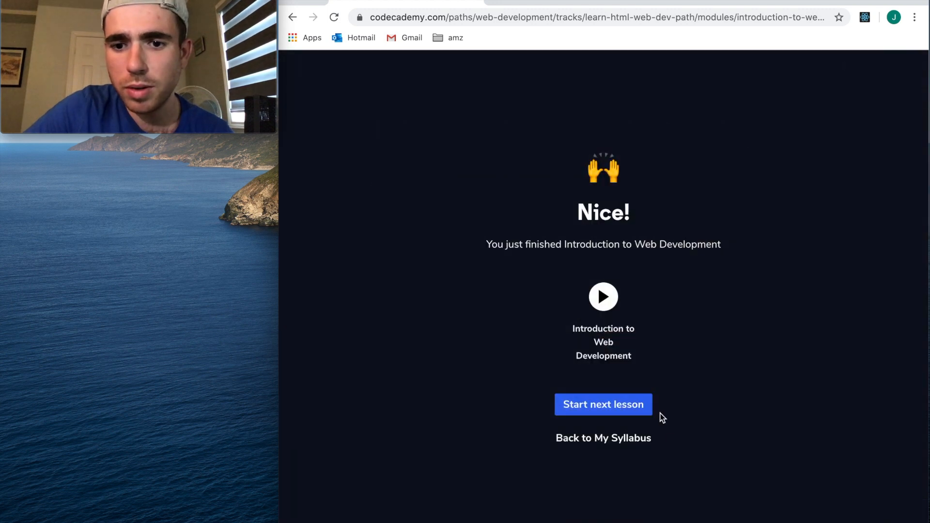
click(602, 404)
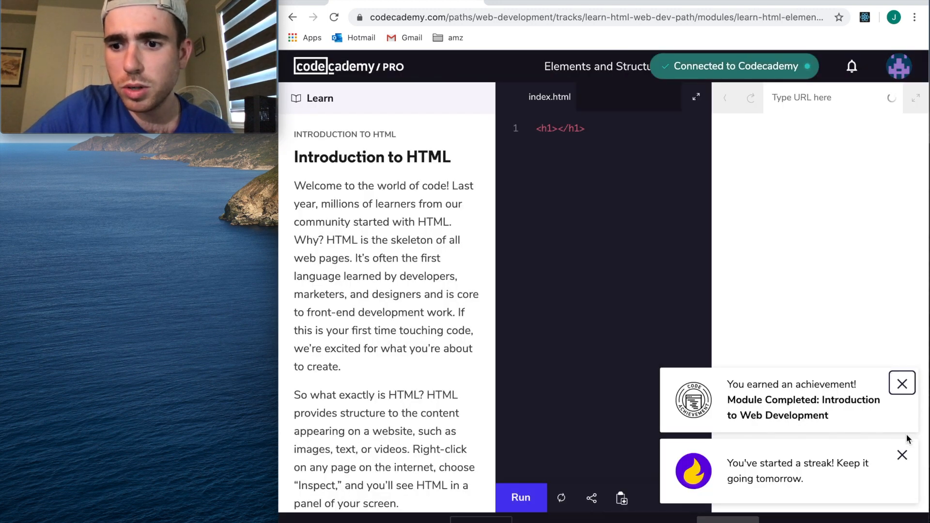
- Dismiss the achievement popup, run the 'jon' heading exercise and advance to HTML Anatomy
click(902, 384)
text(jon)
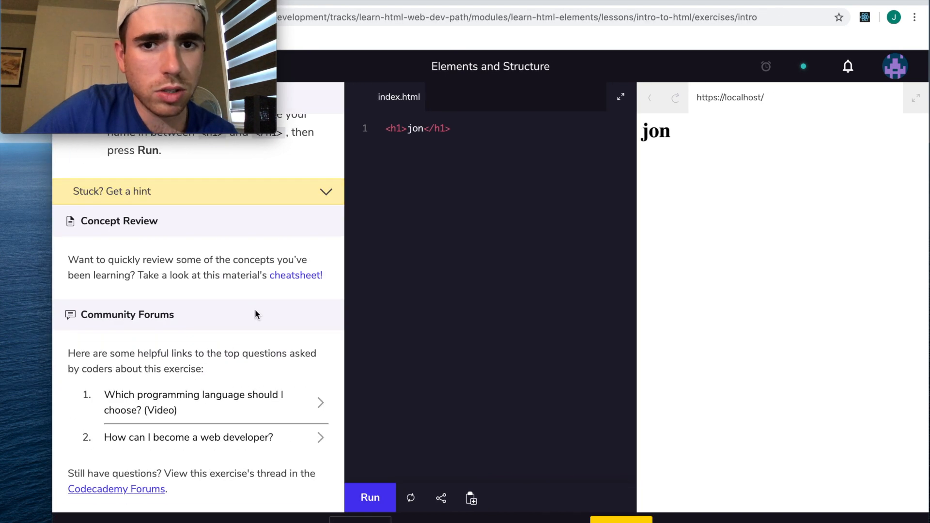
click(413, 129)
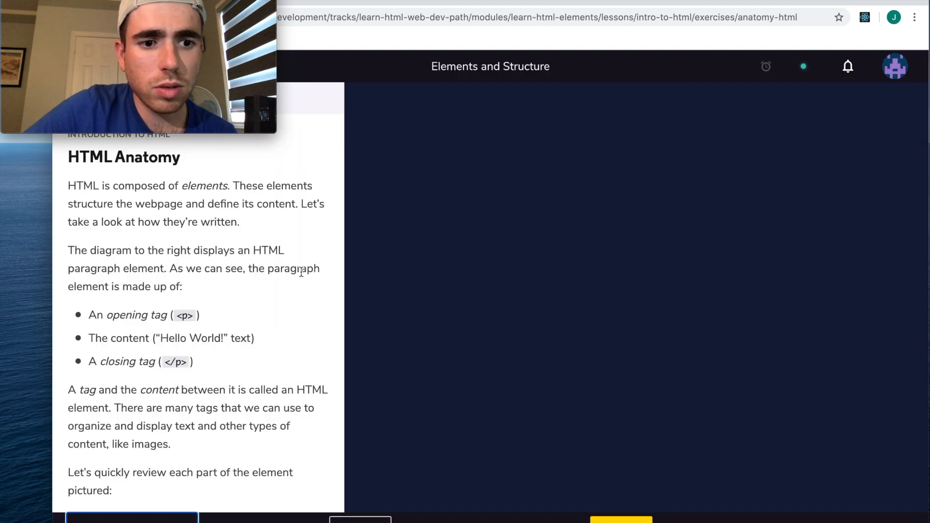
scroll(down, 3)
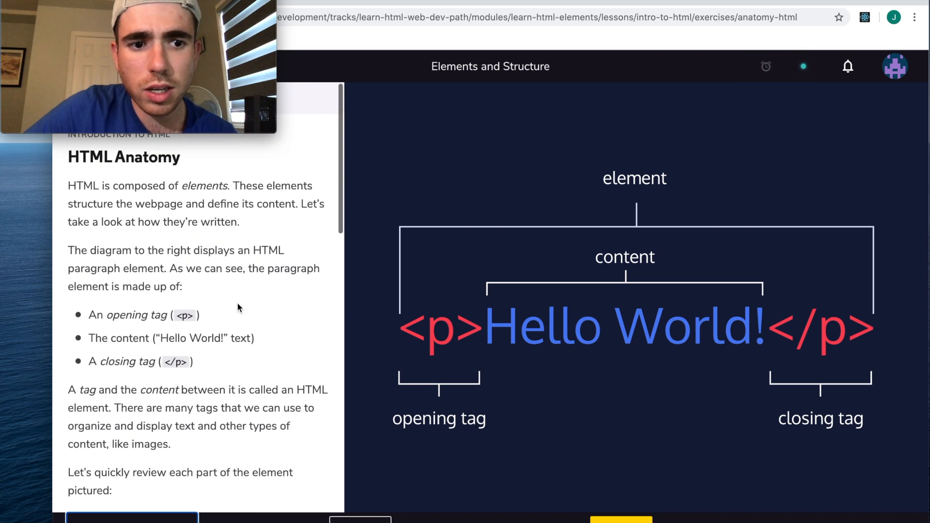
mouse_move(620, 389)
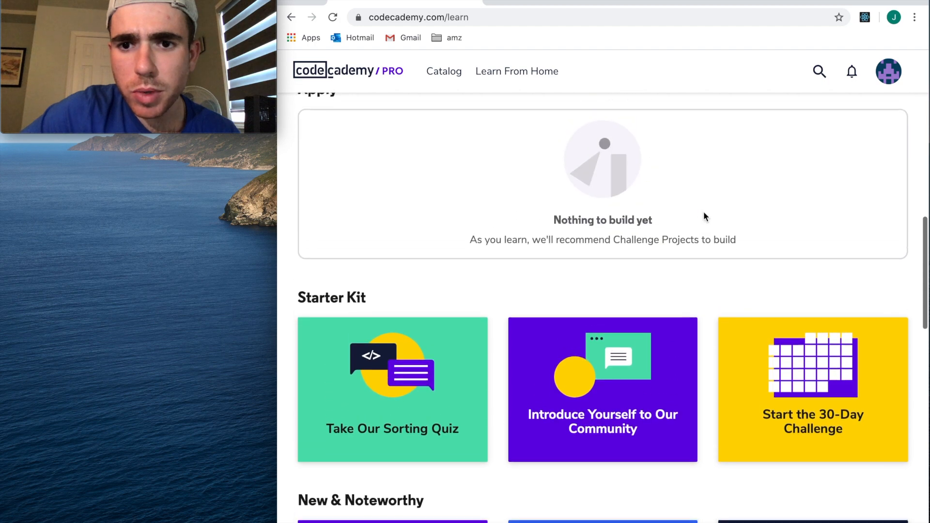
- Browse the dashboard's Starter Kit and New & Noteworthy cards and open the Learn Swift course
scroll(down, 3)
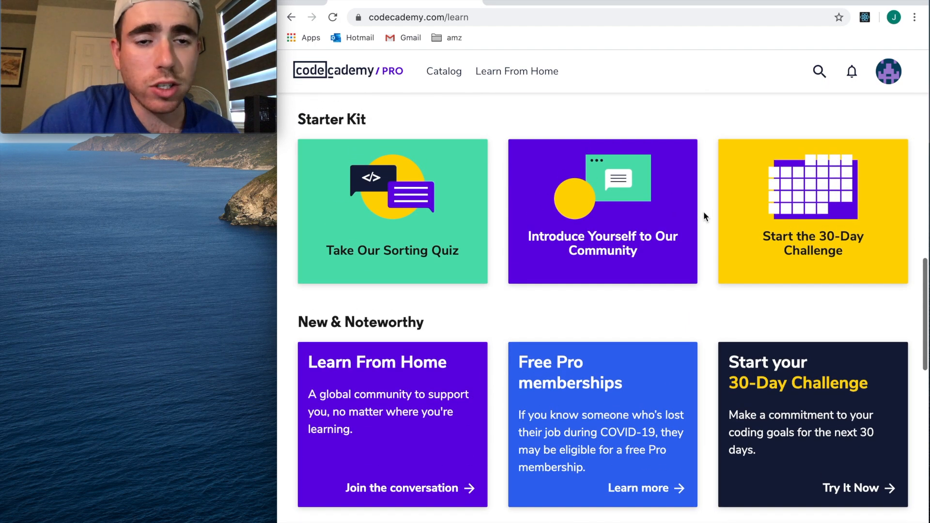
scroll(down, 3)
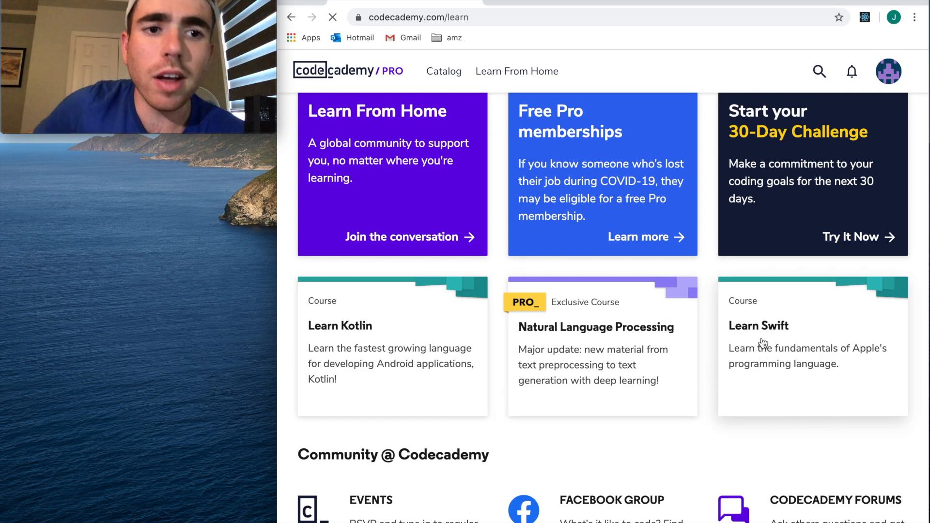
click(757, 325)
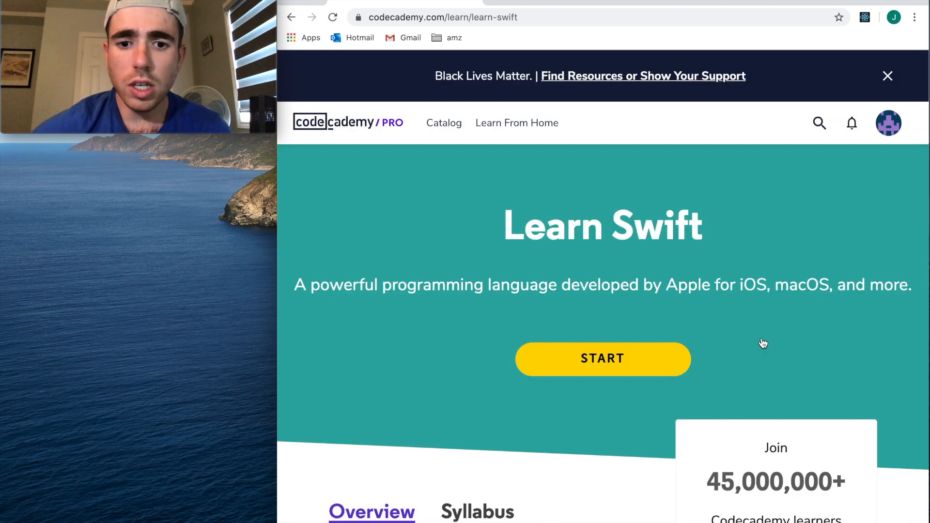
- Review the Learn Swift overview and start the course at the Introduction to Swift lesson
scroll(down, 3)
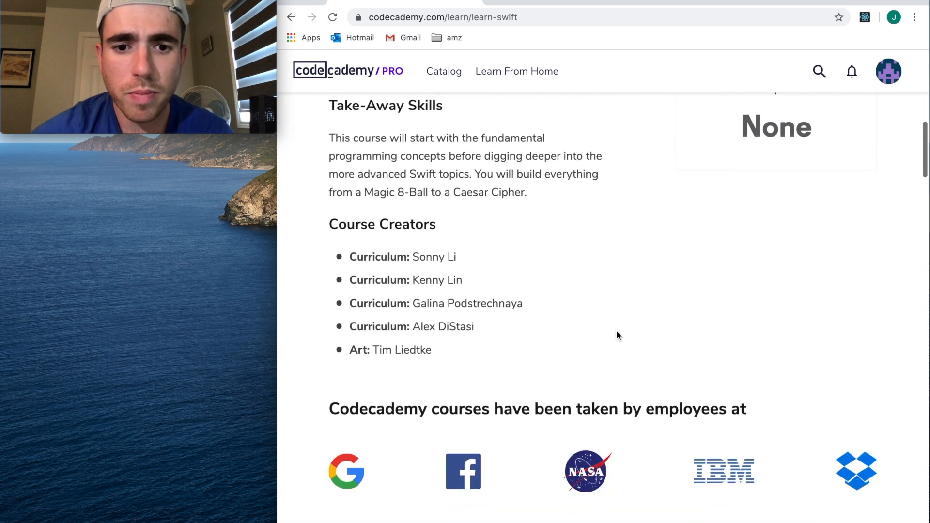
scroll(down, 3)
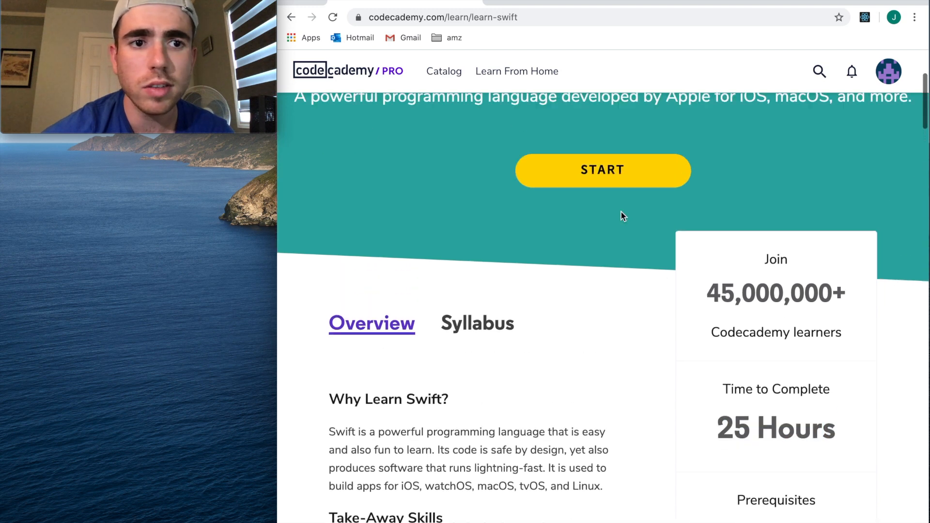
scroll(down, 3)
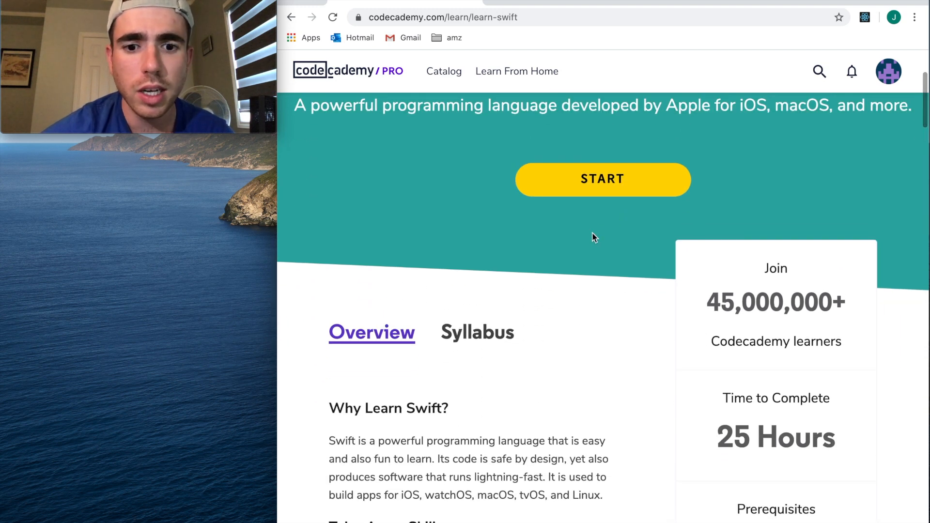
scroll(down, 3)
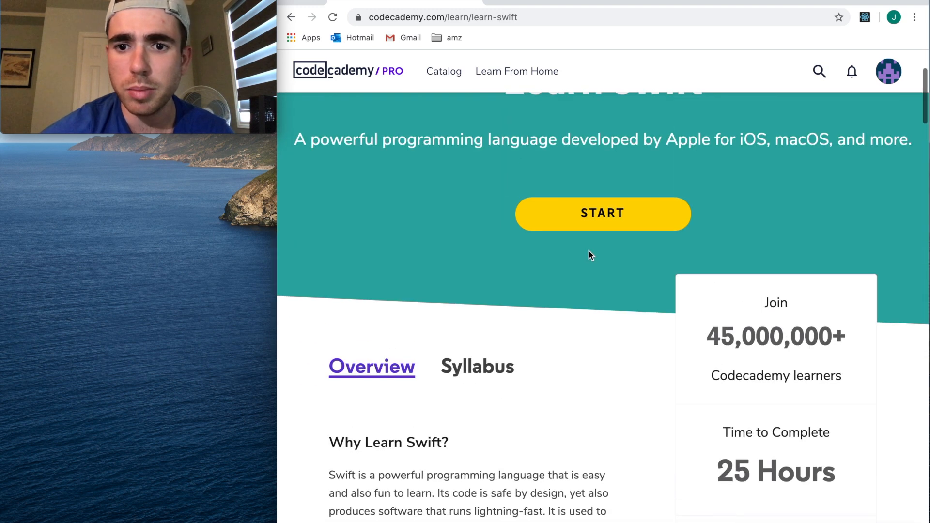
click(601, 213)
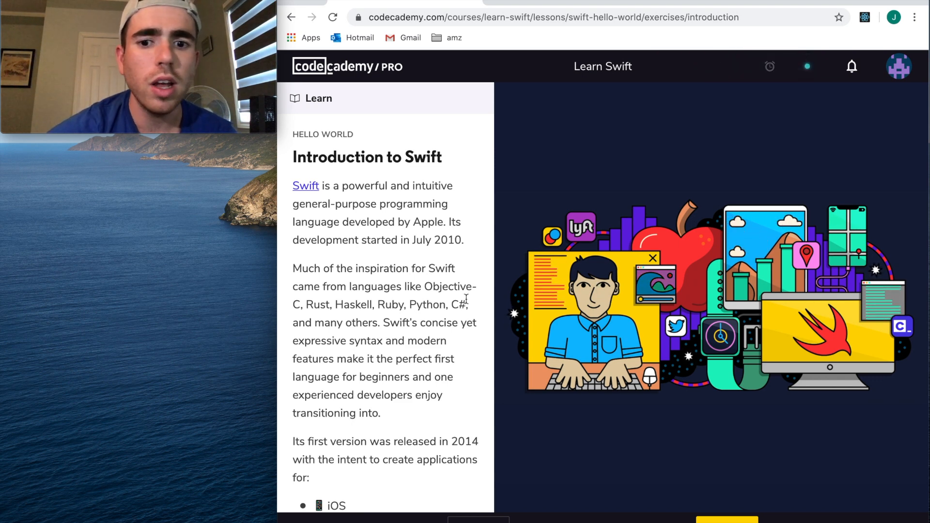
- Read through the Introduction to Swift lesson text toward the Hello World exercise
scroll(down, 3)
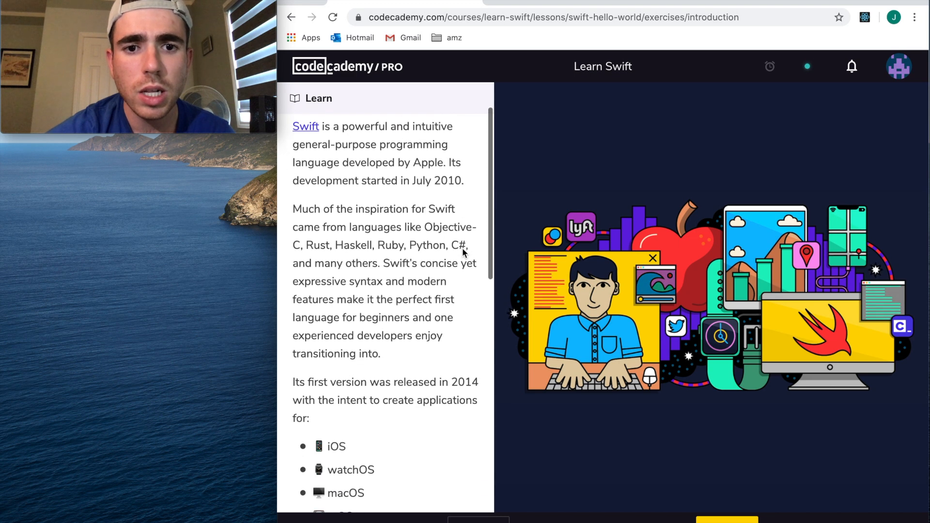
scroll(down, 3)
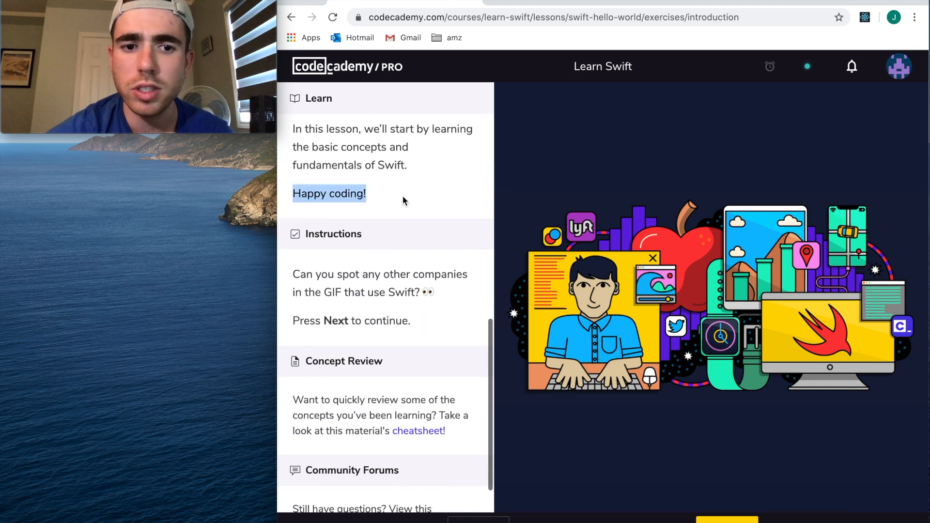
scroll(down, 3)
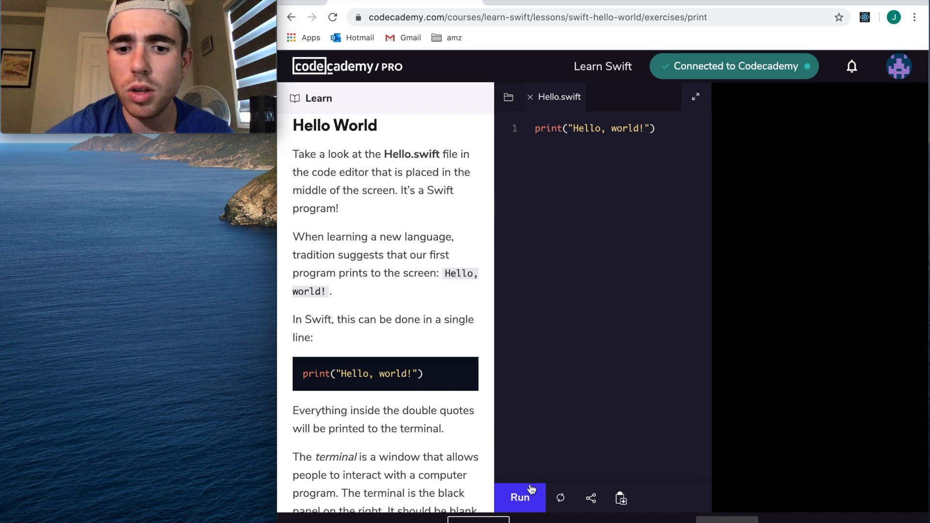
- Run Hello.swift so the terminal prints 'Hello, world!' and the checkpoint is checked
click(520, 496)
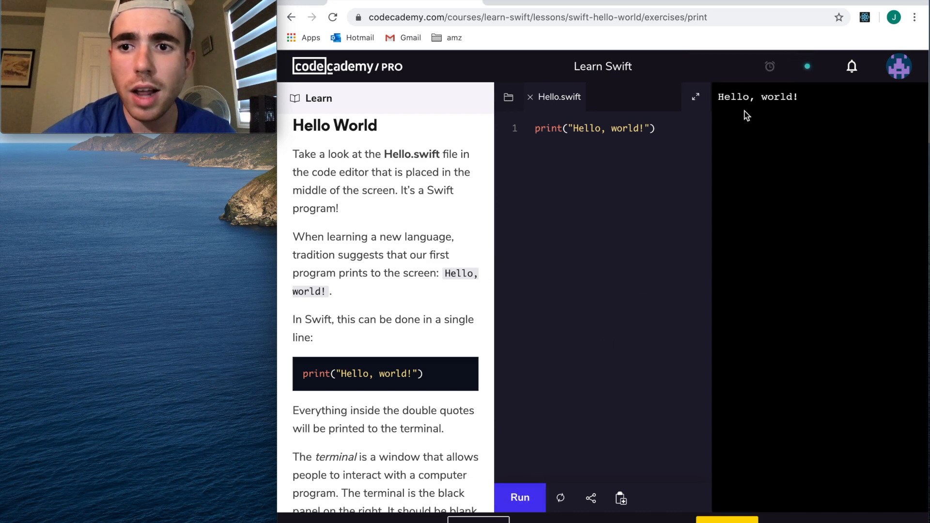
scroll(down, 3)
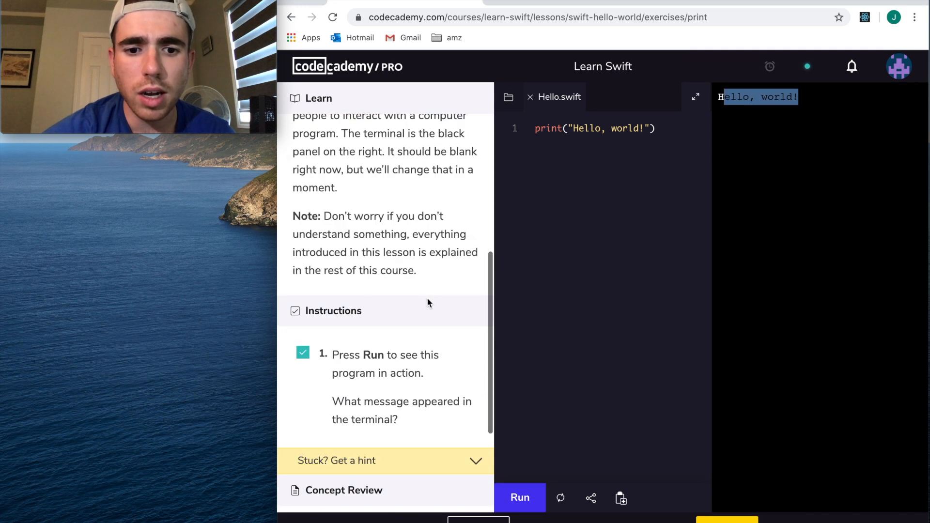
scroll(down, 3)
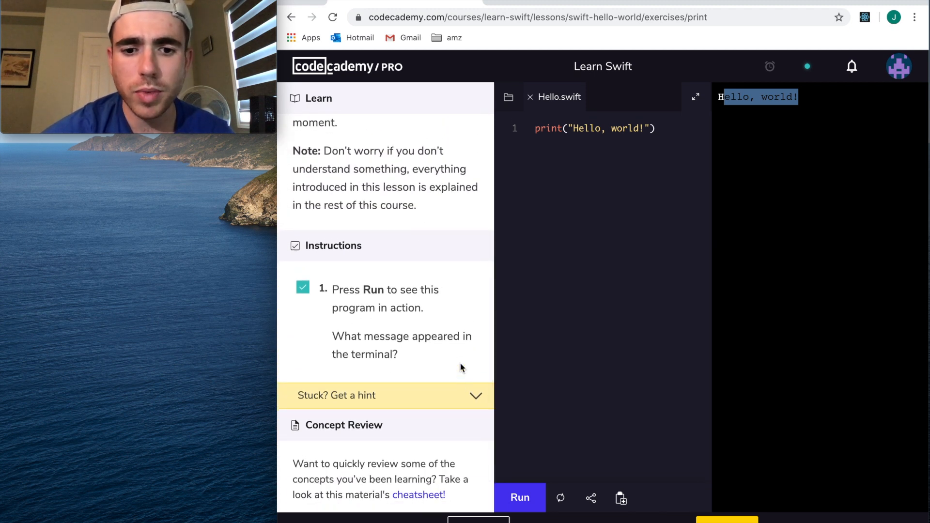
scroll(down, 3)
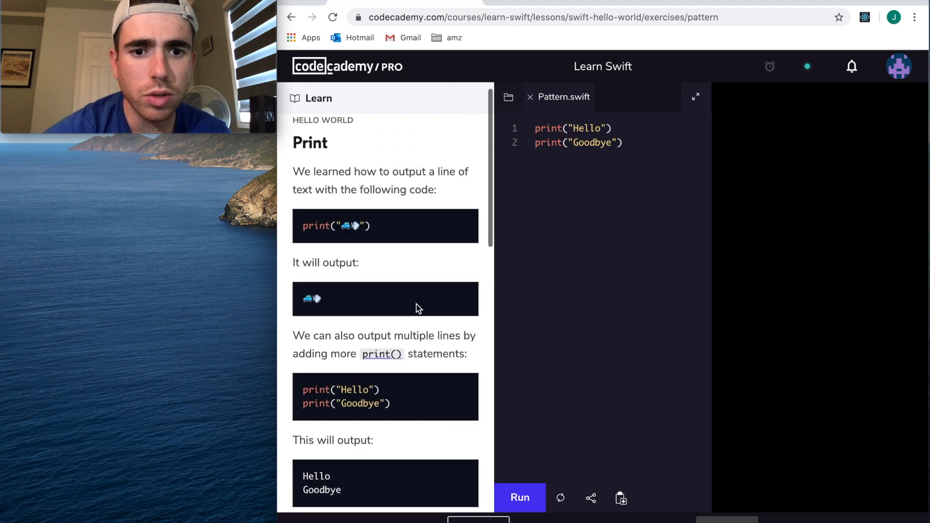
- Scroll to the Hint and copy the answer code for the number pattern
scroll(down, 3)
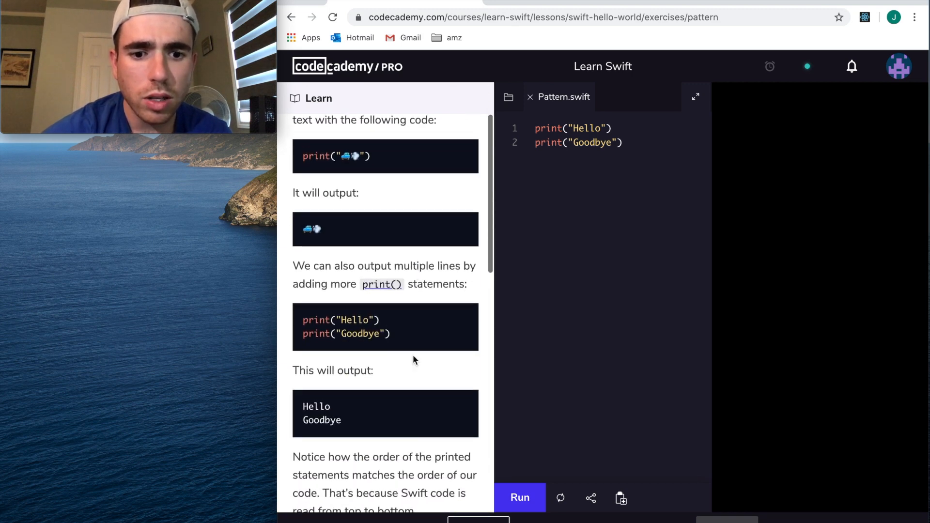
scroll(down, 3)
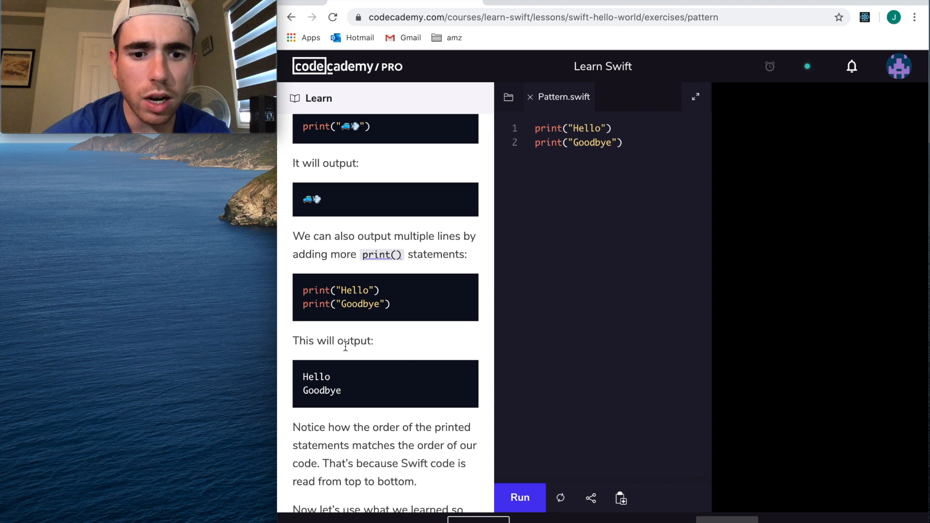
scroll(down, 3)
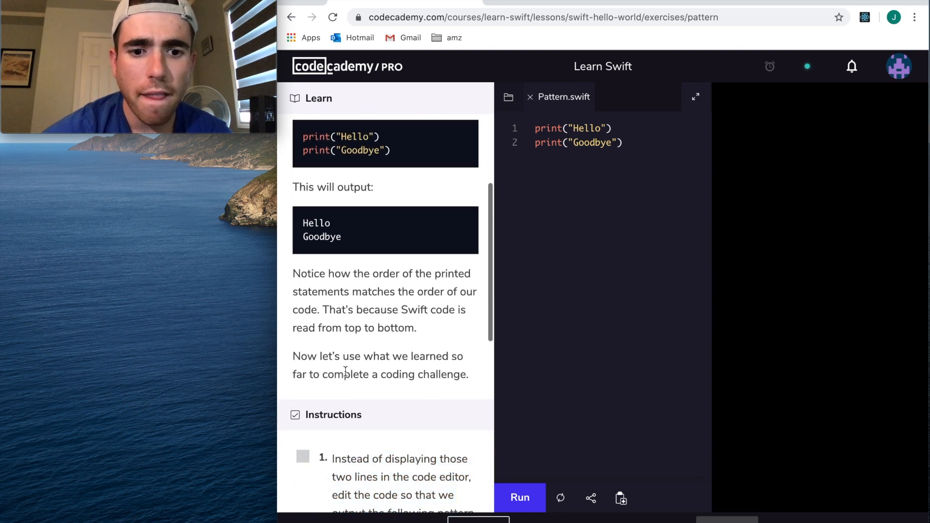
scroll(down, 3)
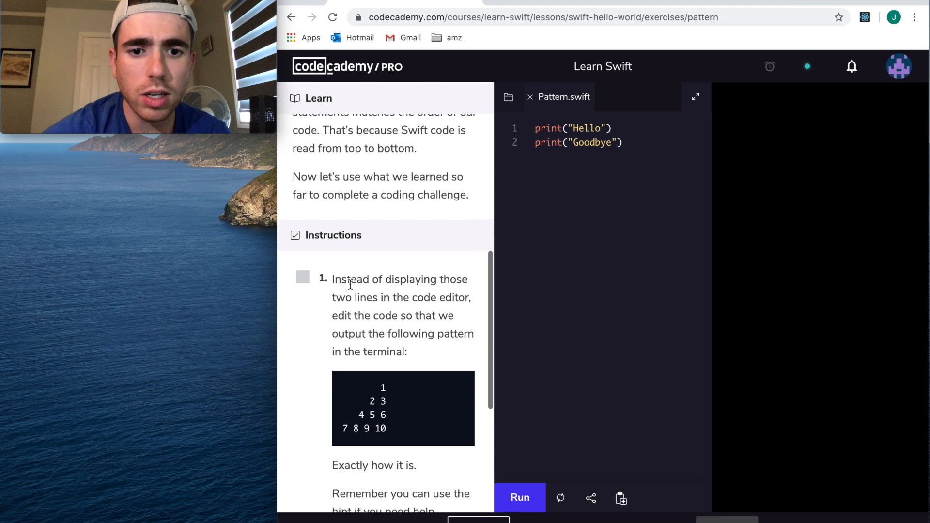
scroll(down, 3)
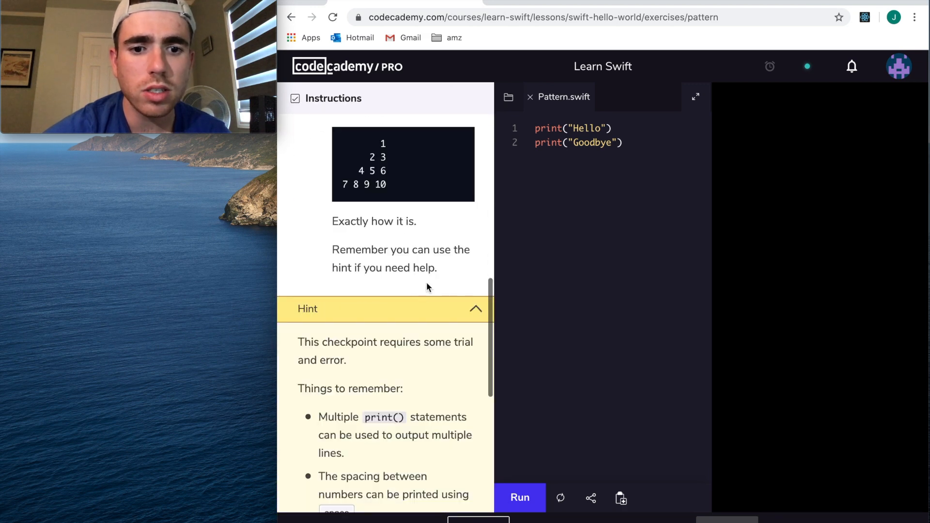
scroll(down, 3)
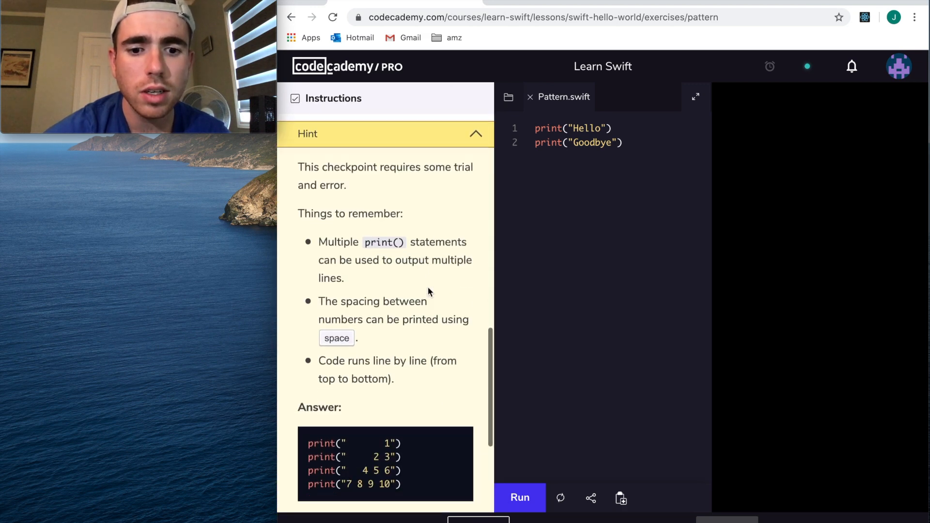
scroll(down, 3)
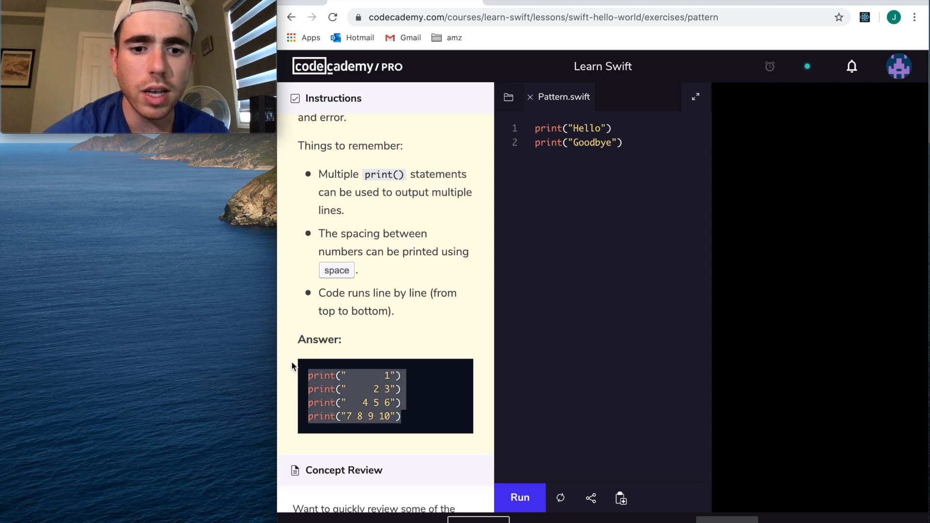
- Paste the print lines into Pattern.swift and run it to print the 1 to 10 triangle
click(623, 142)
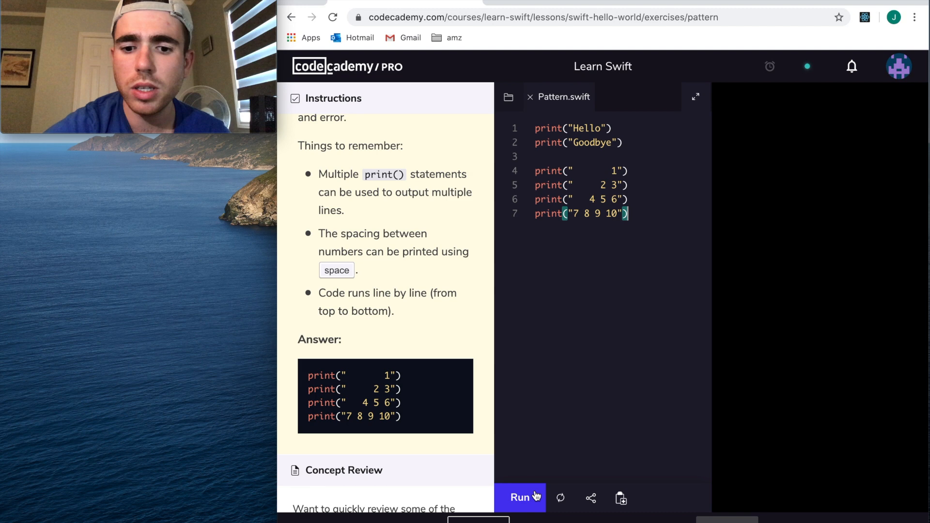
click(520, 498)
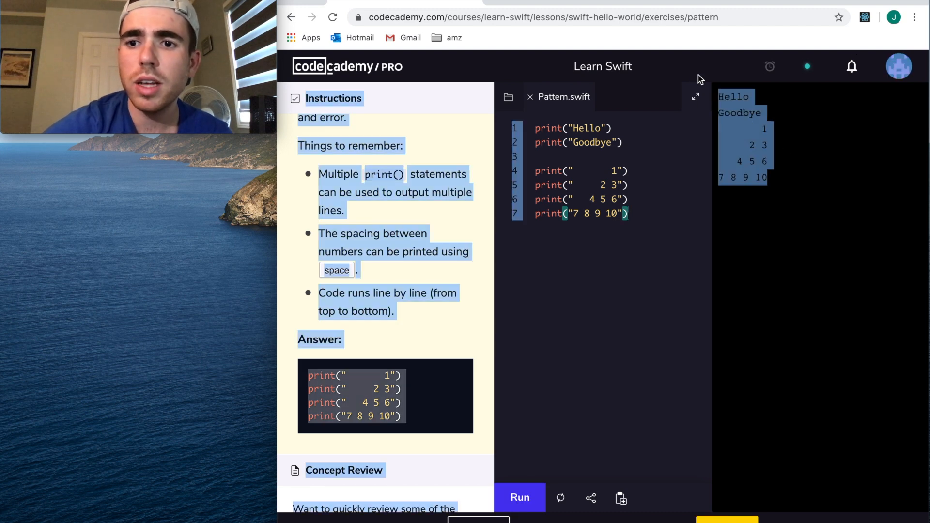
scroll(down, 3)
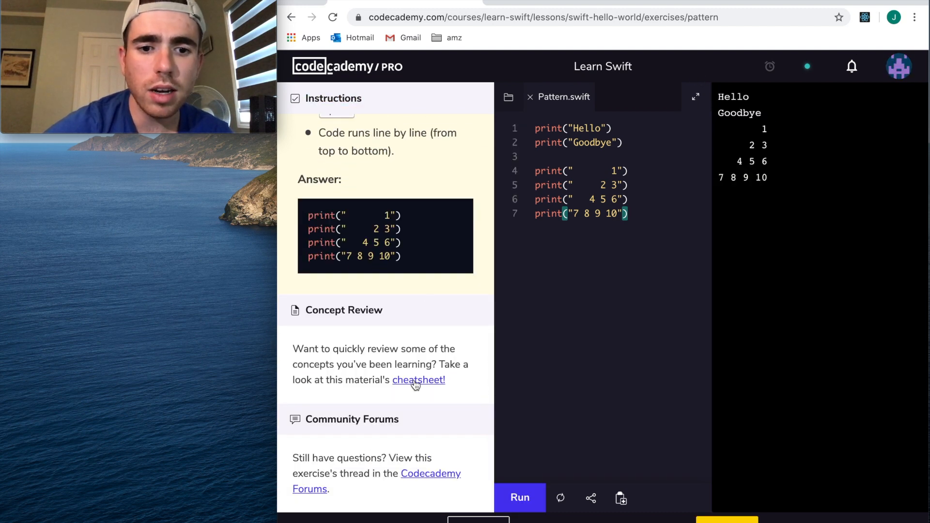
mouse_move(419, 483)
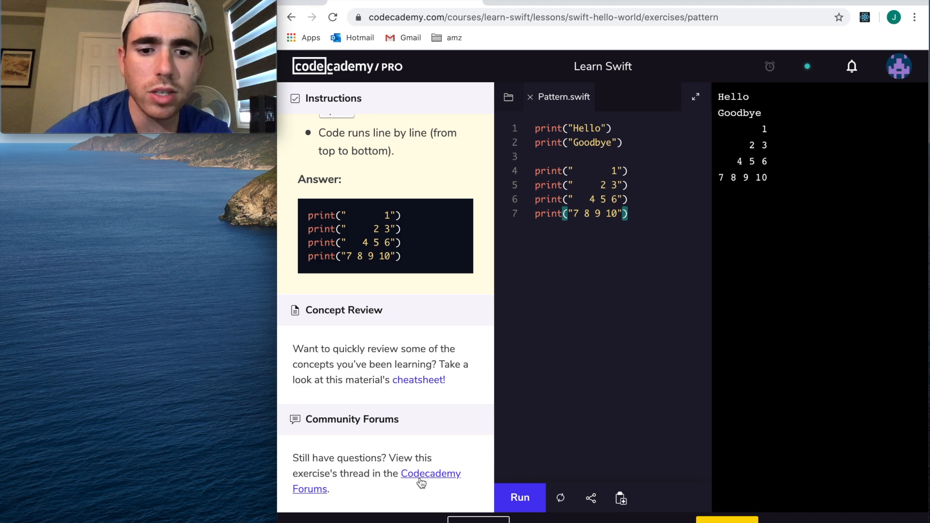
mouse_move(717, 514)
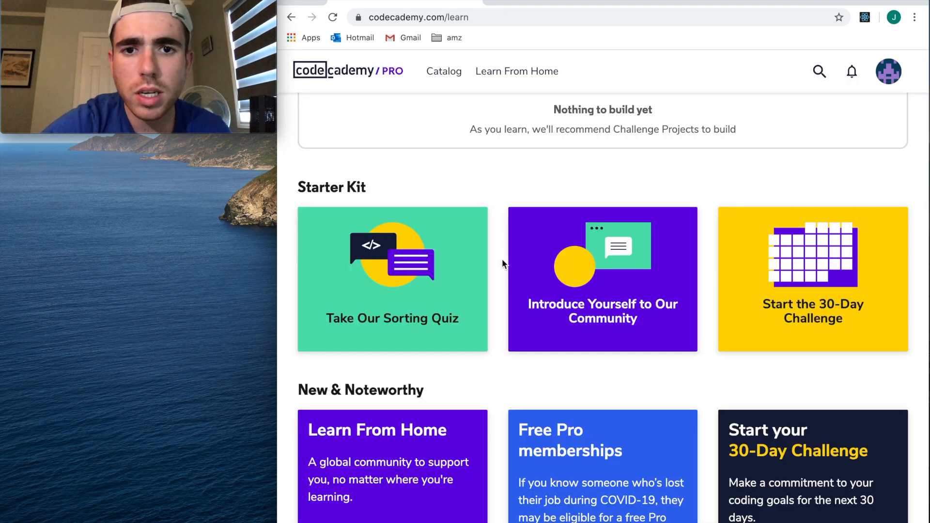
- Scroll down through the Catalog's All listing of paths and courses to reach the back-end JavaScript skill path
scroll(down, 3)
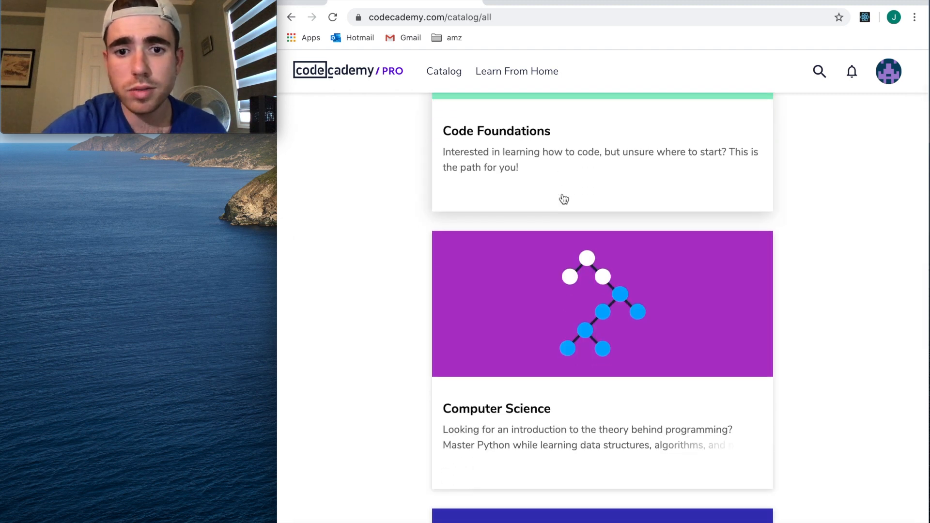
scroll(down, 3)
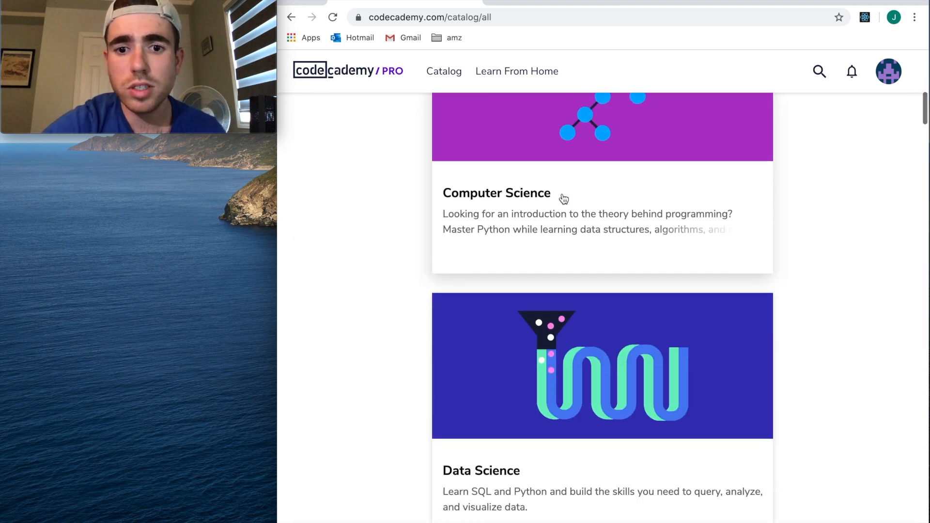
scroll(down, 3)
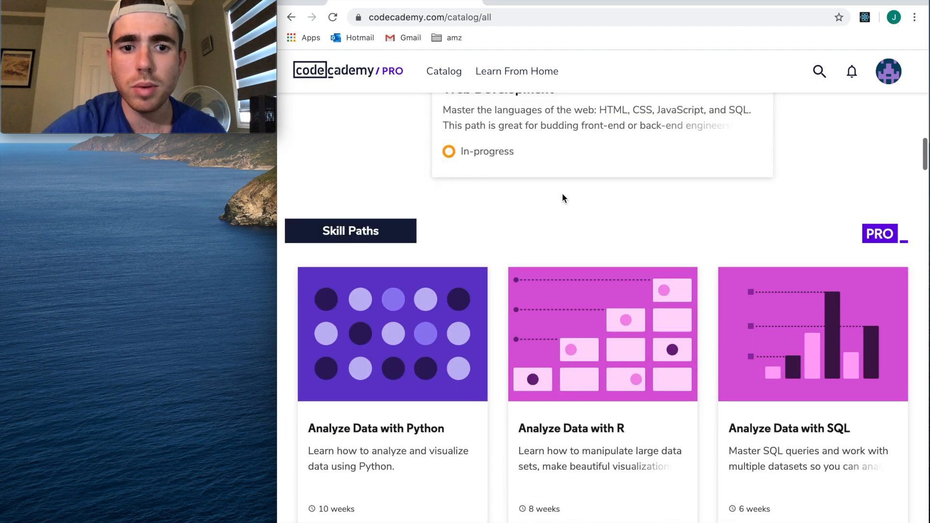
scroll(down, 3)
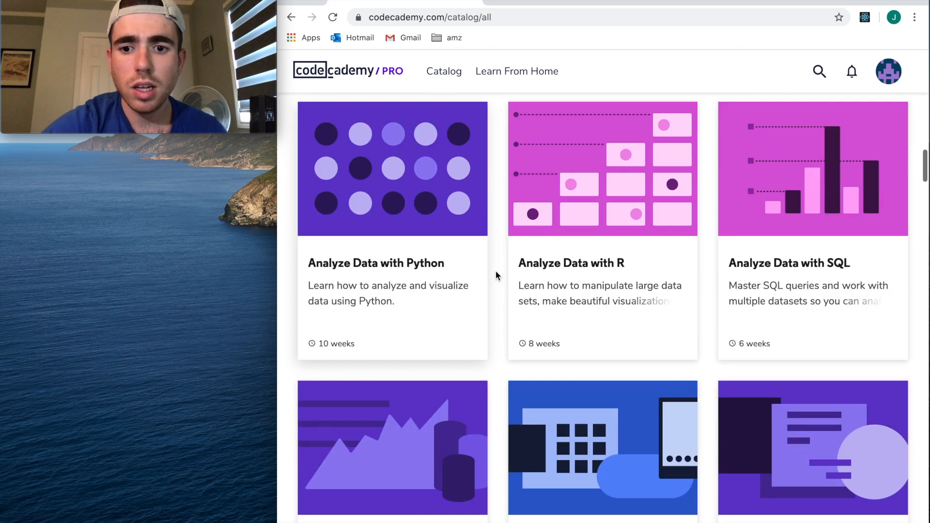
scroll(down, 3)
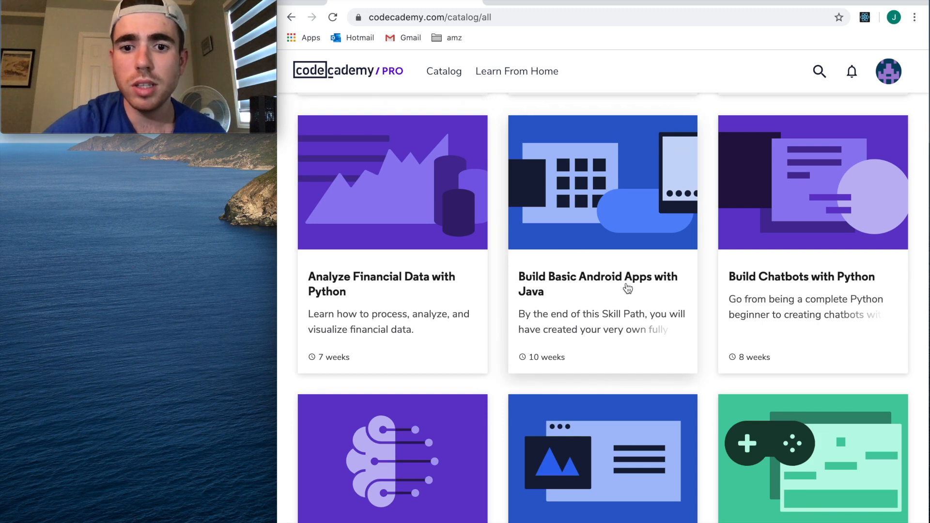
scroll(down, 3)
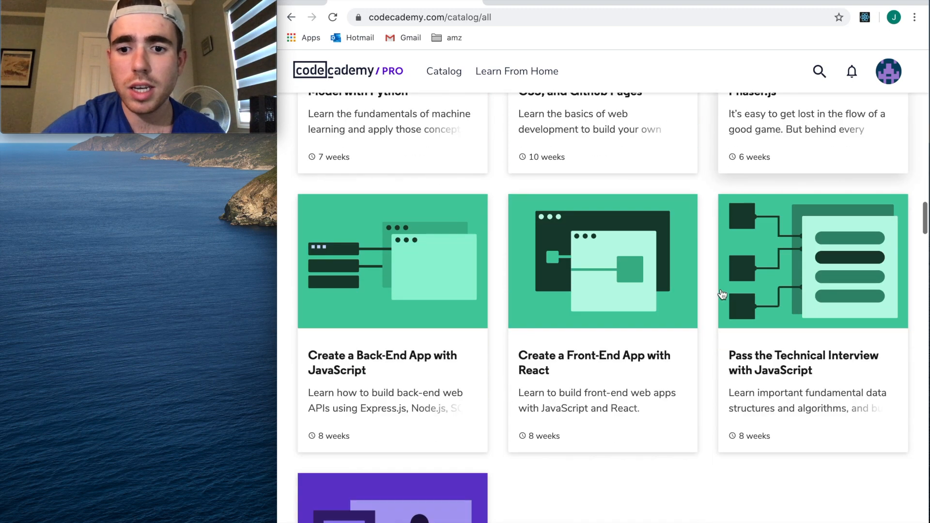
scroll(down, 3)
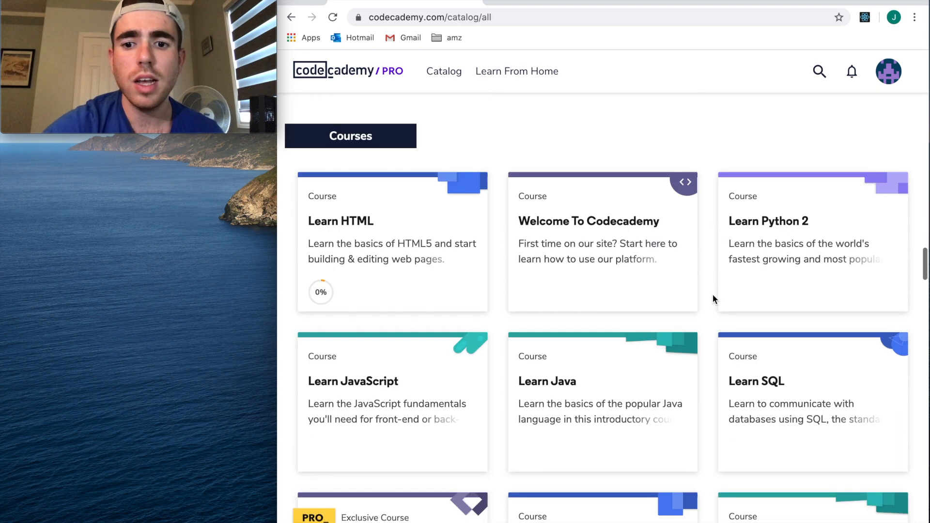
scroll(down, 3)
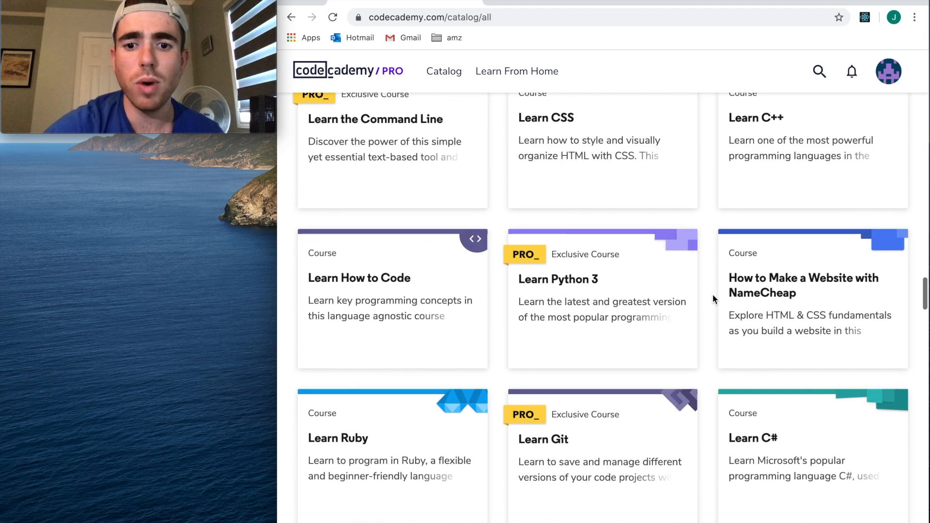
scroll(down, 3)
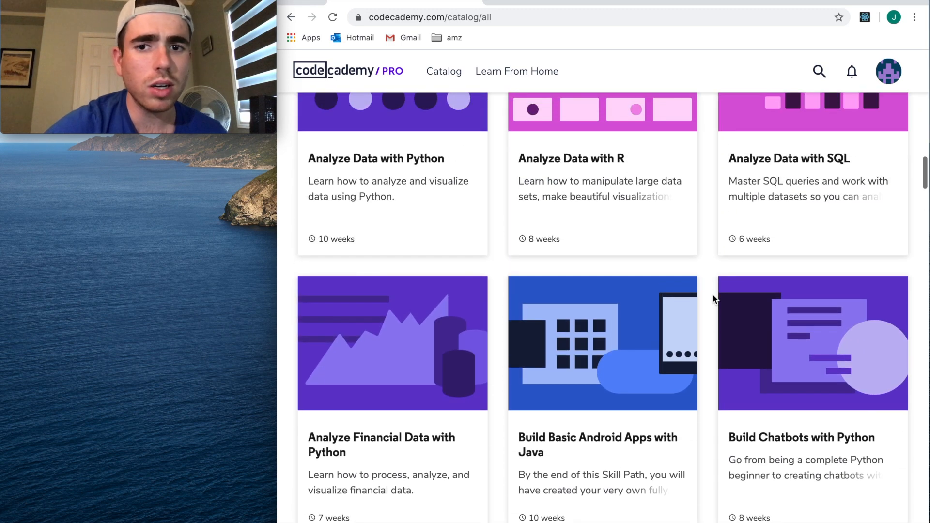
scroll(down, 3)
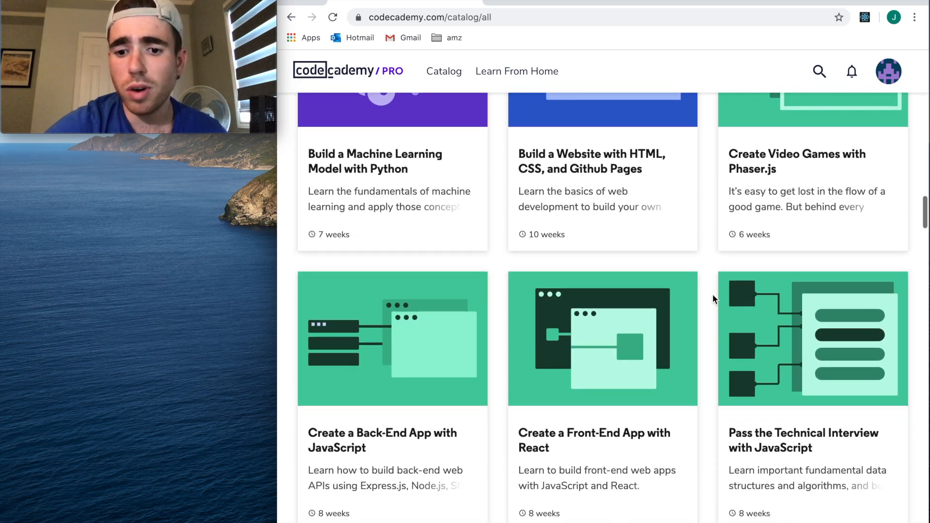
scroll(down, 3)
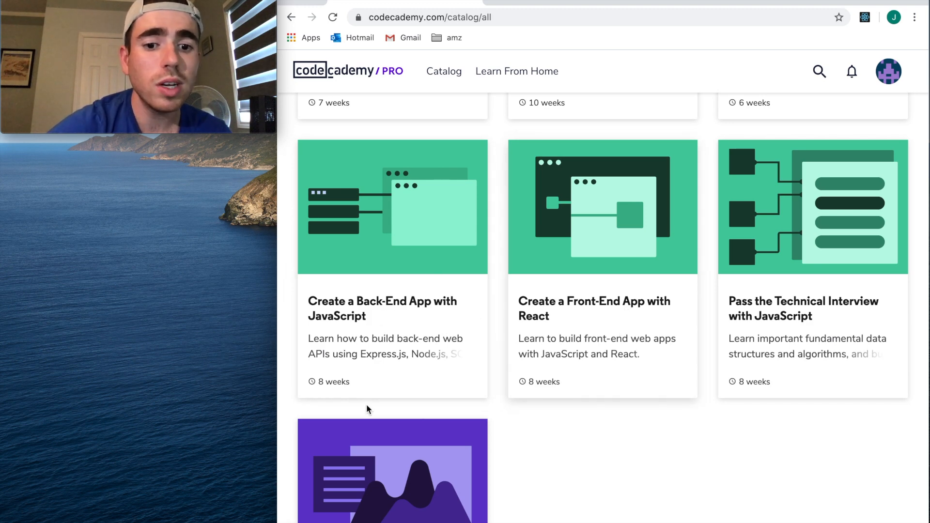
mouse_move(346, 377)
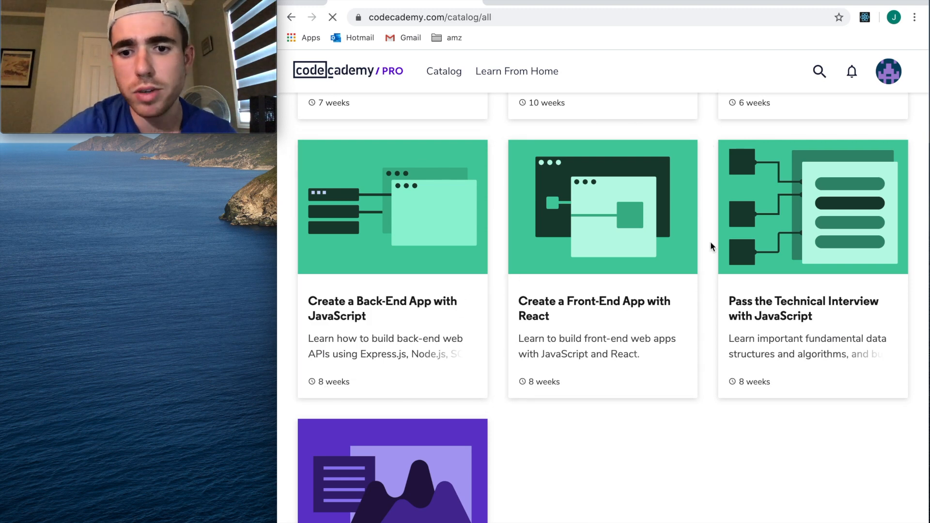
mouse_move(583, 315)
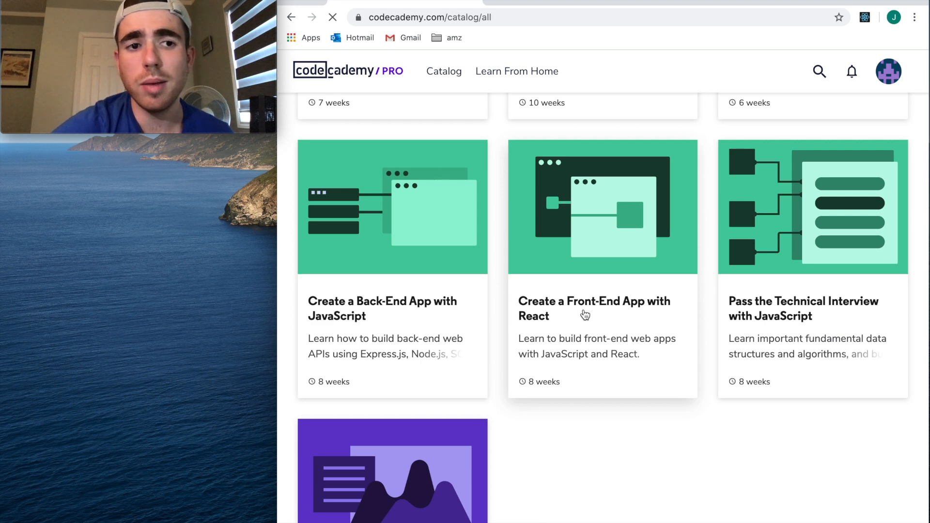
scroll(down, 3)
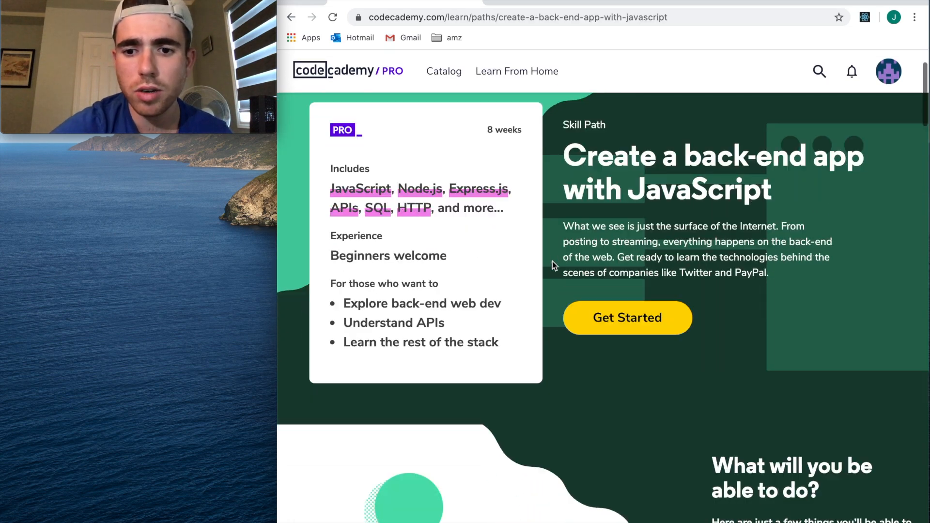
- Scroll the skill path's projects and 'What will you learn?' list, then go to the Learn From Home page
scroll(down, 3)
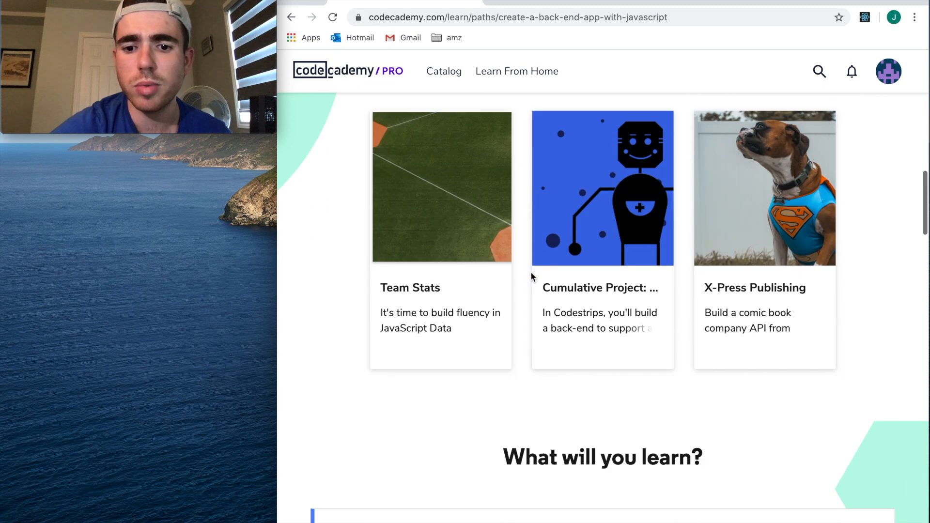
scroll(down, 3)
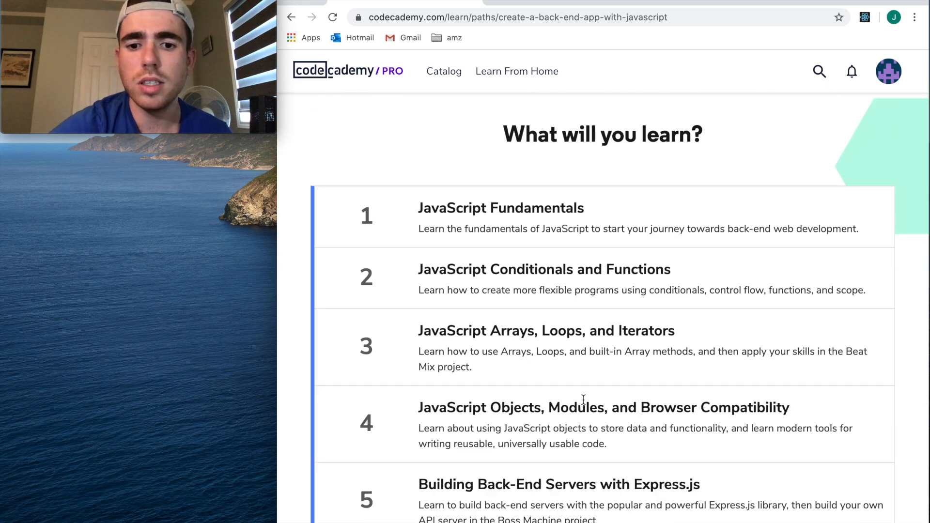
scroll(down, 3)
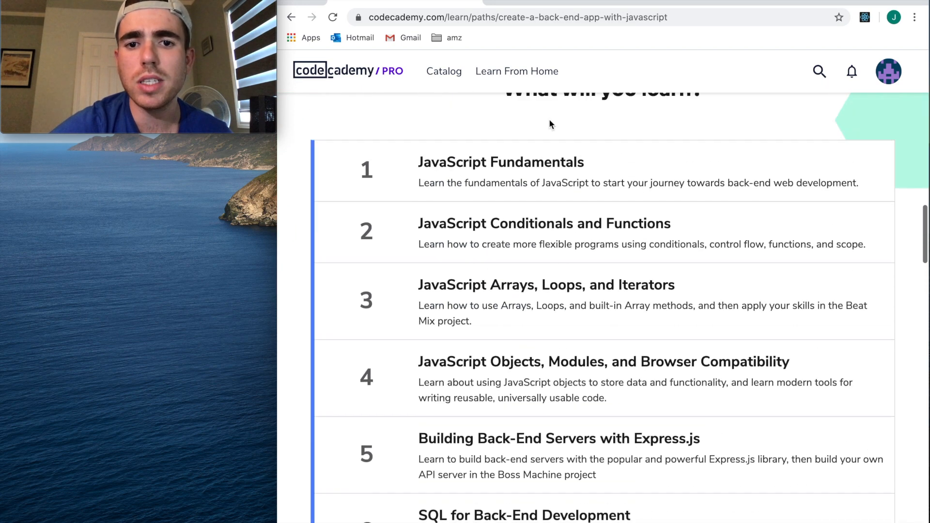
scroll(down, 3)
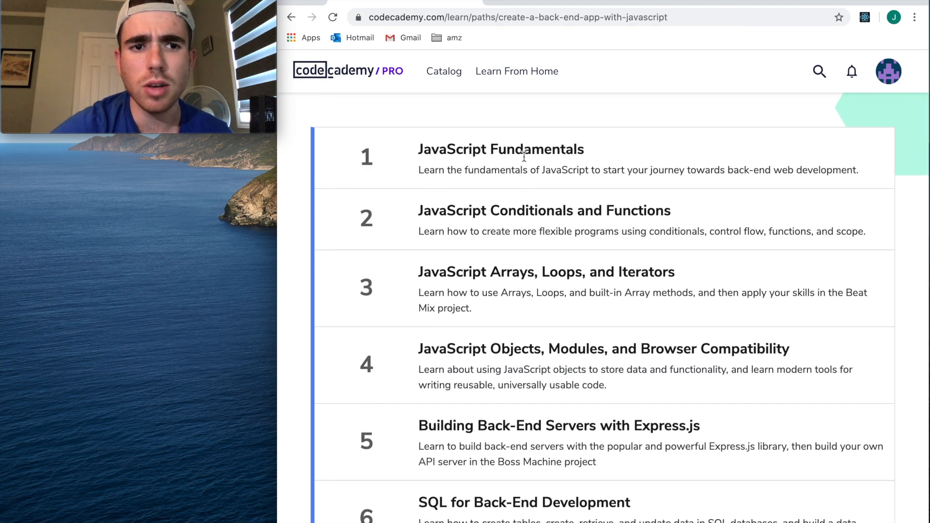
scroll(down, 3)
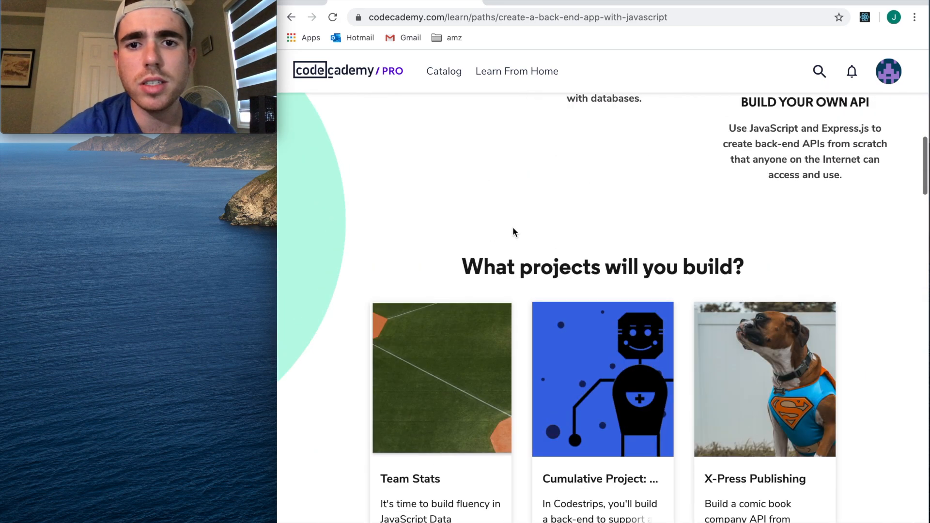
click(516, 70)
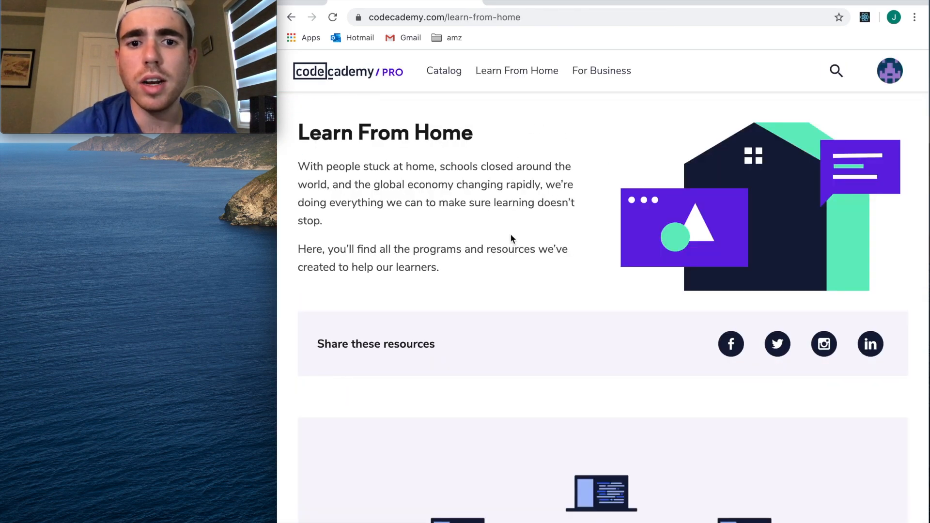
- Scroll the dashboard's Learn, Practice and Apply sections showing Learn Swift at 0% with Hello World practice
scroll(down, 3)
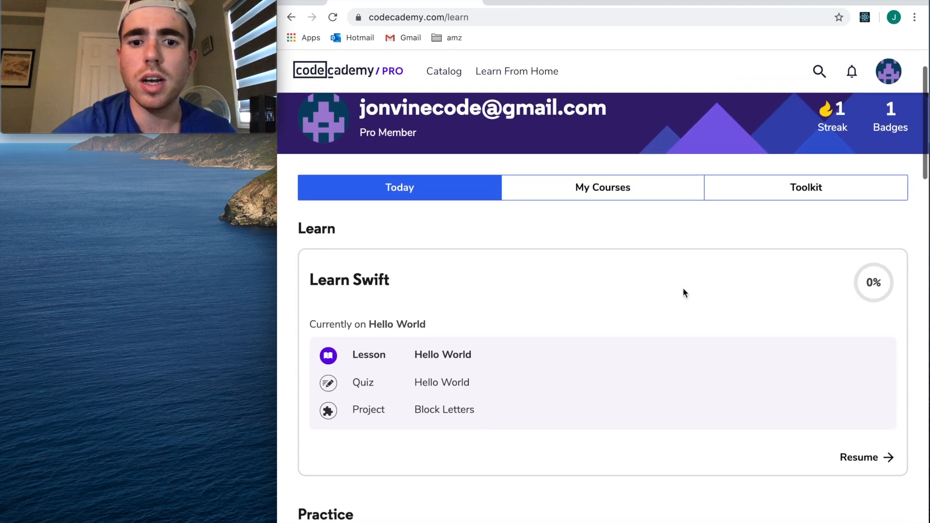
scroll(down, 3)
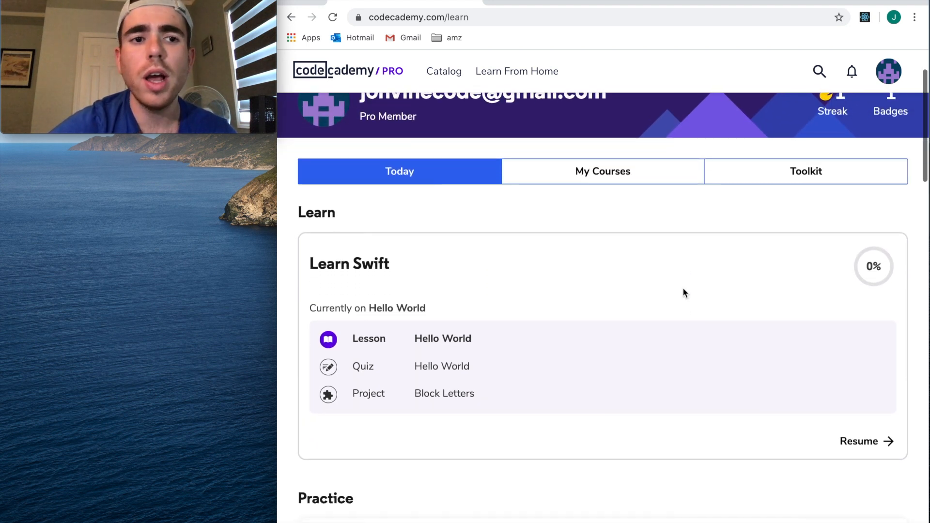
scroll(down, 3)
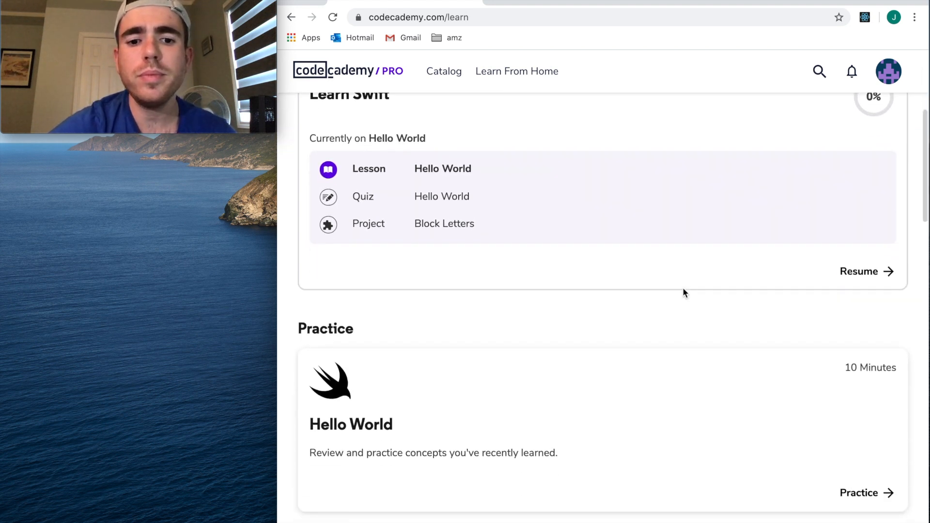
scroll(down, 3)
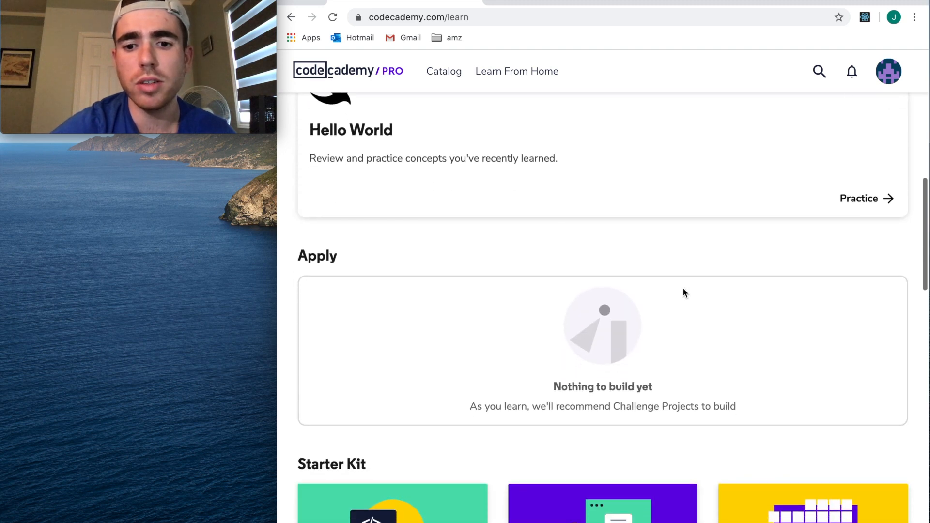
scroll(down, 3)
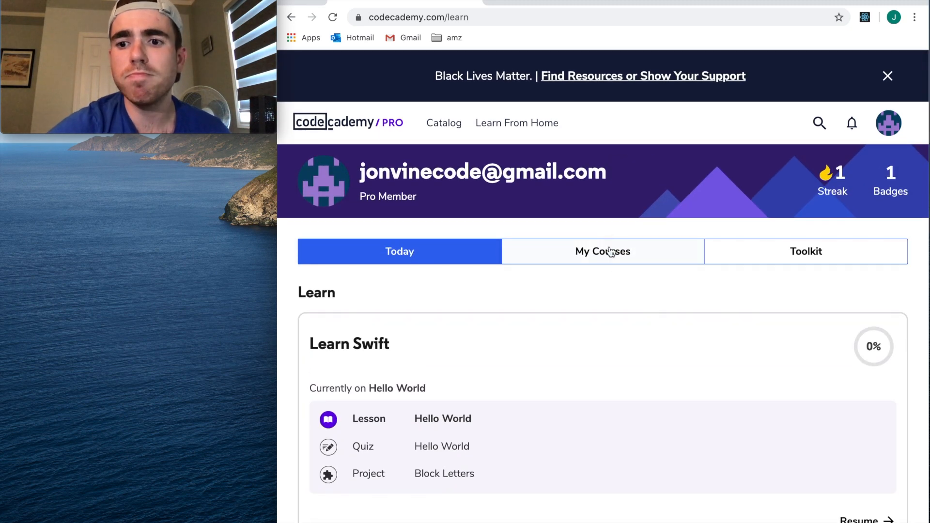
scroll(down, 3)
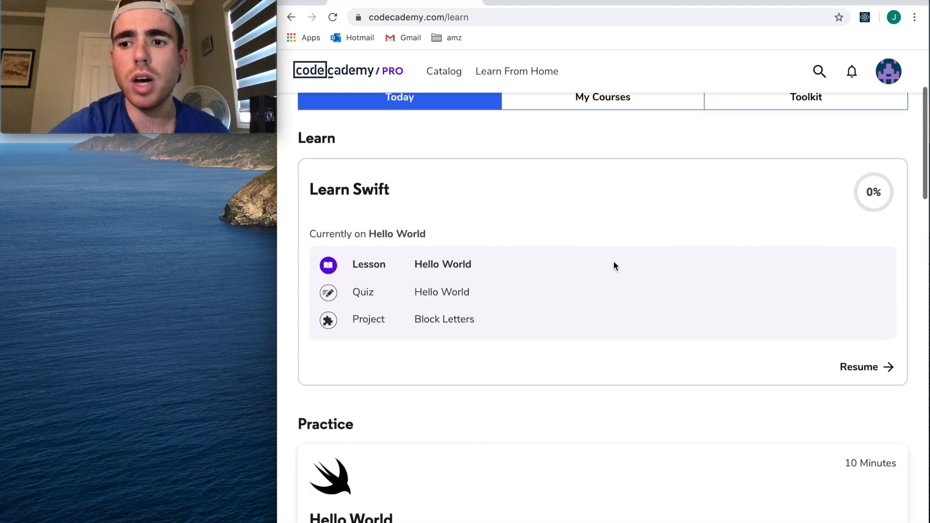
scroll(down, 3)
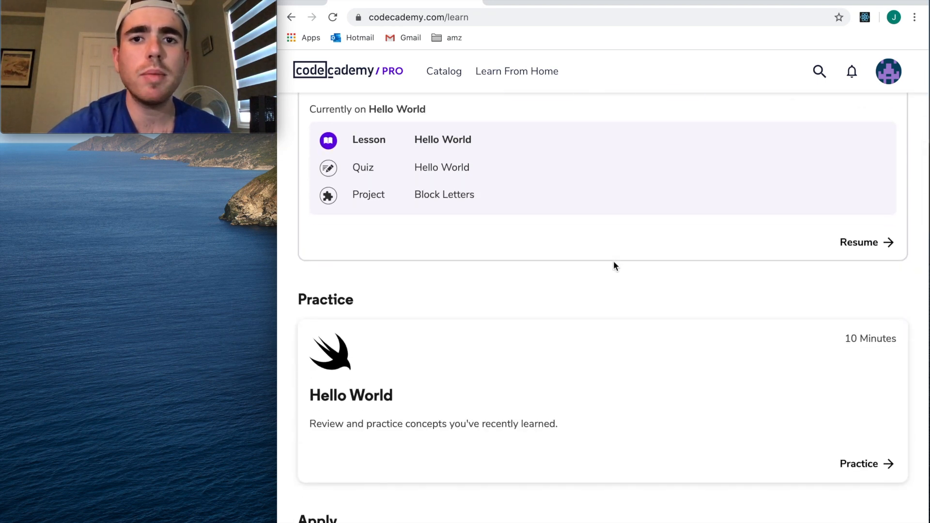